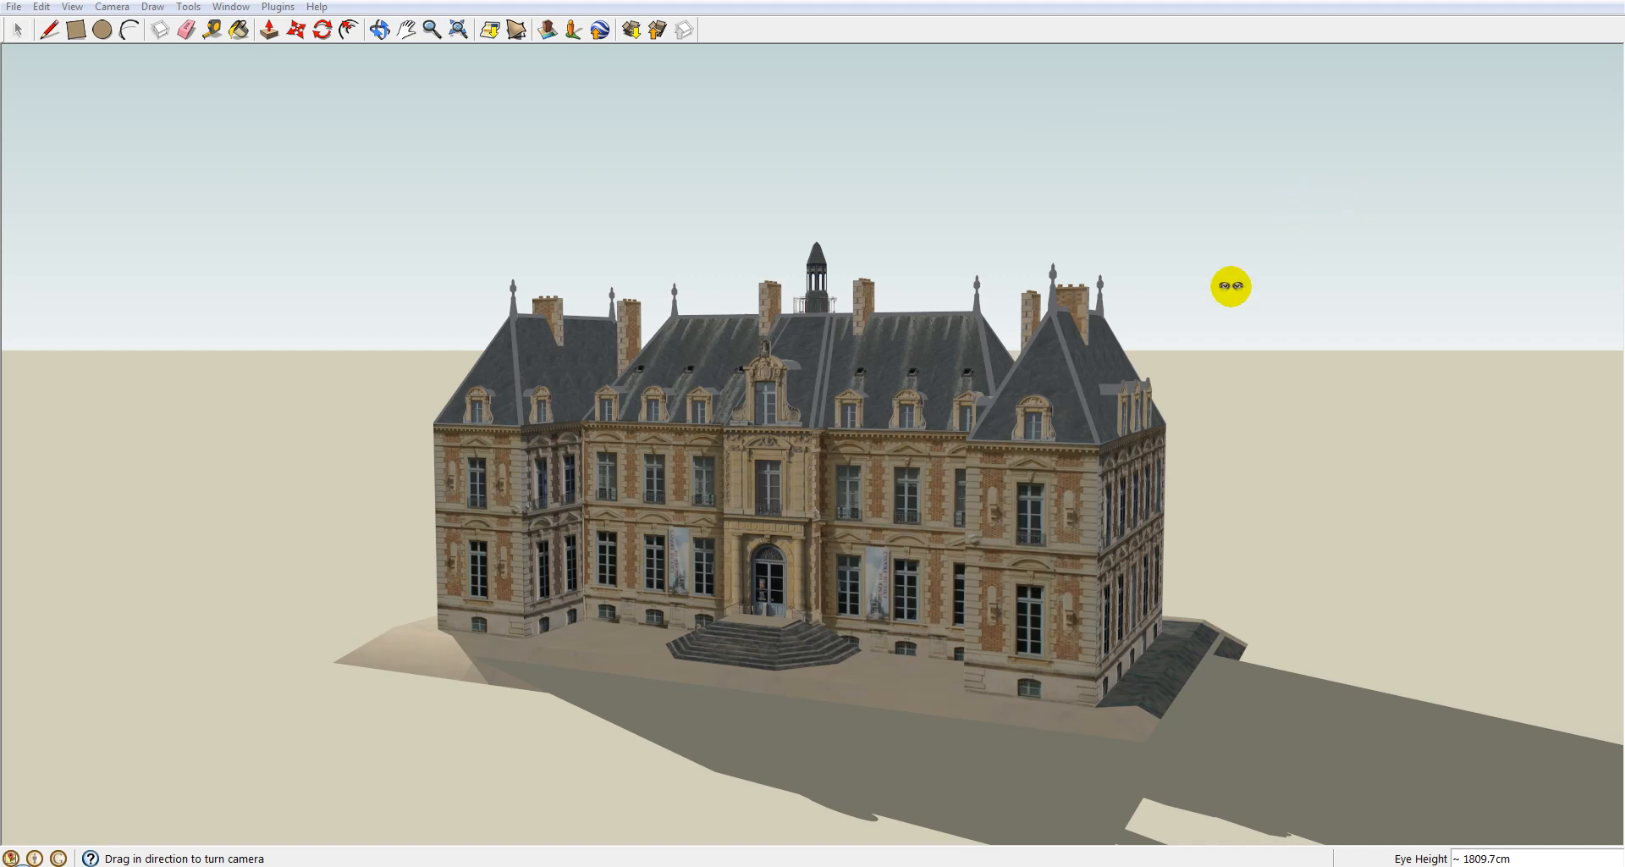
pyautogui.moveTo(916, 230)
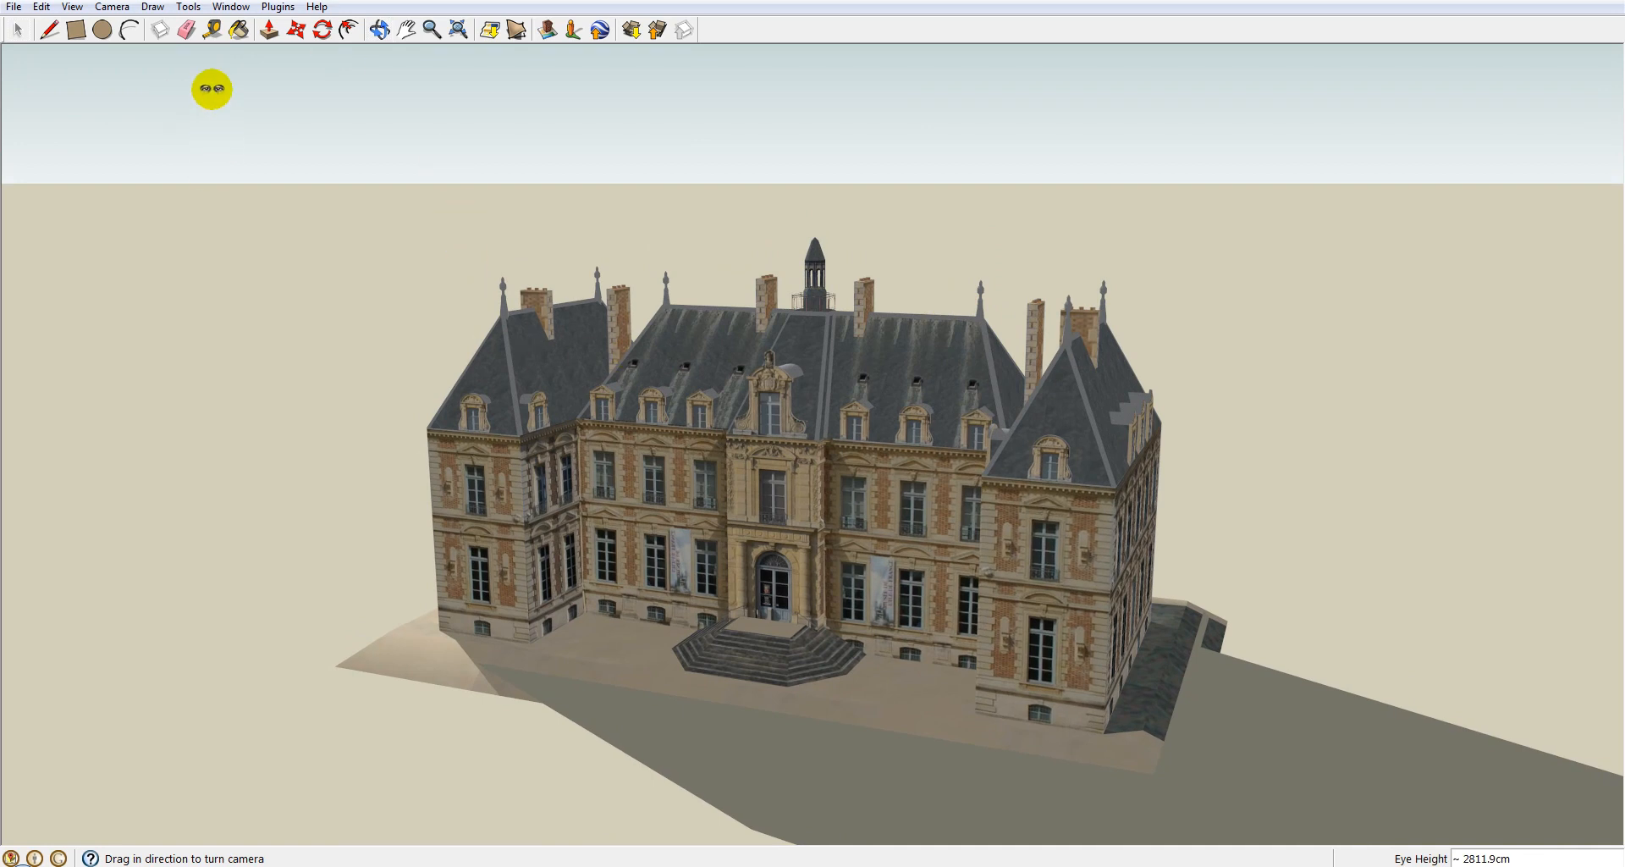
pyautogui.moveTo(1153, 661)
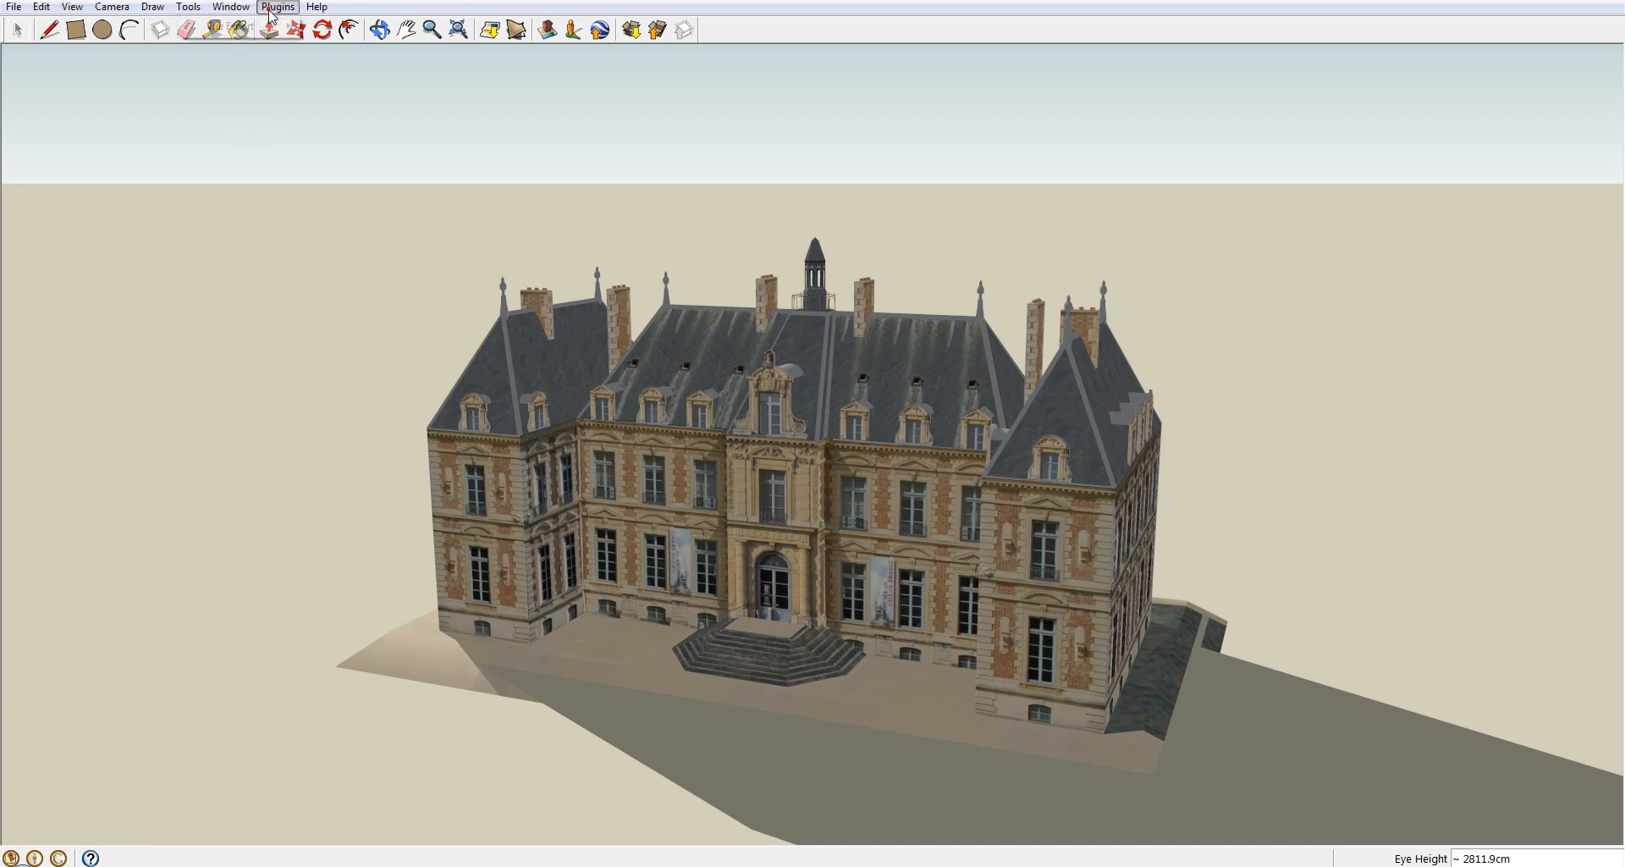
# Export the full chateau model to Vue as Chateaux.vob.
pyautogui.click(278, 6)
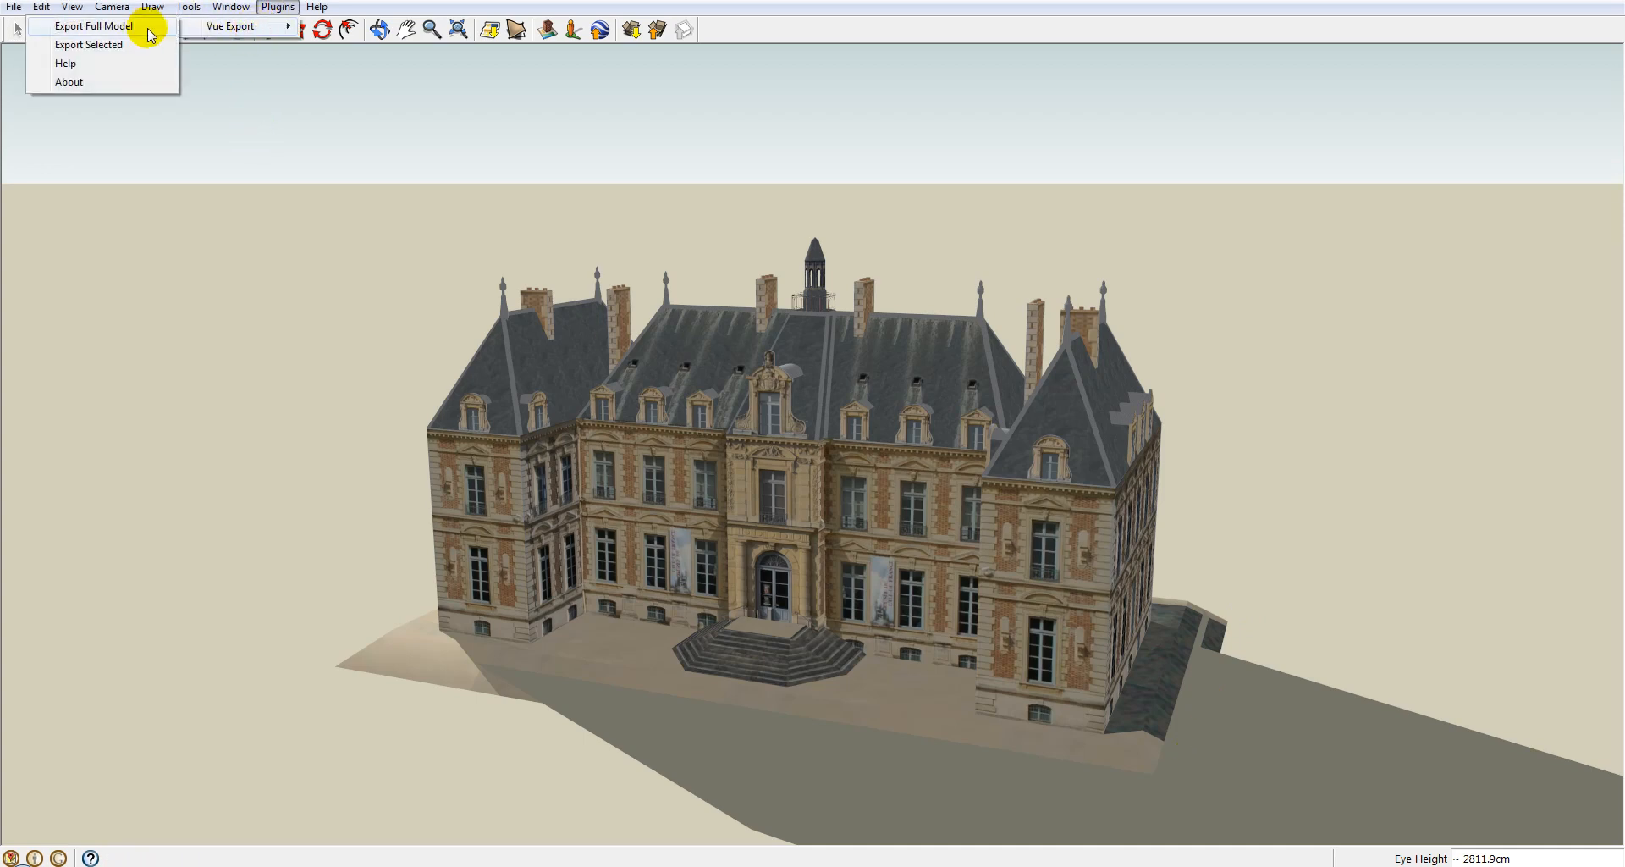
pyautogui.moveTo(129, 31)
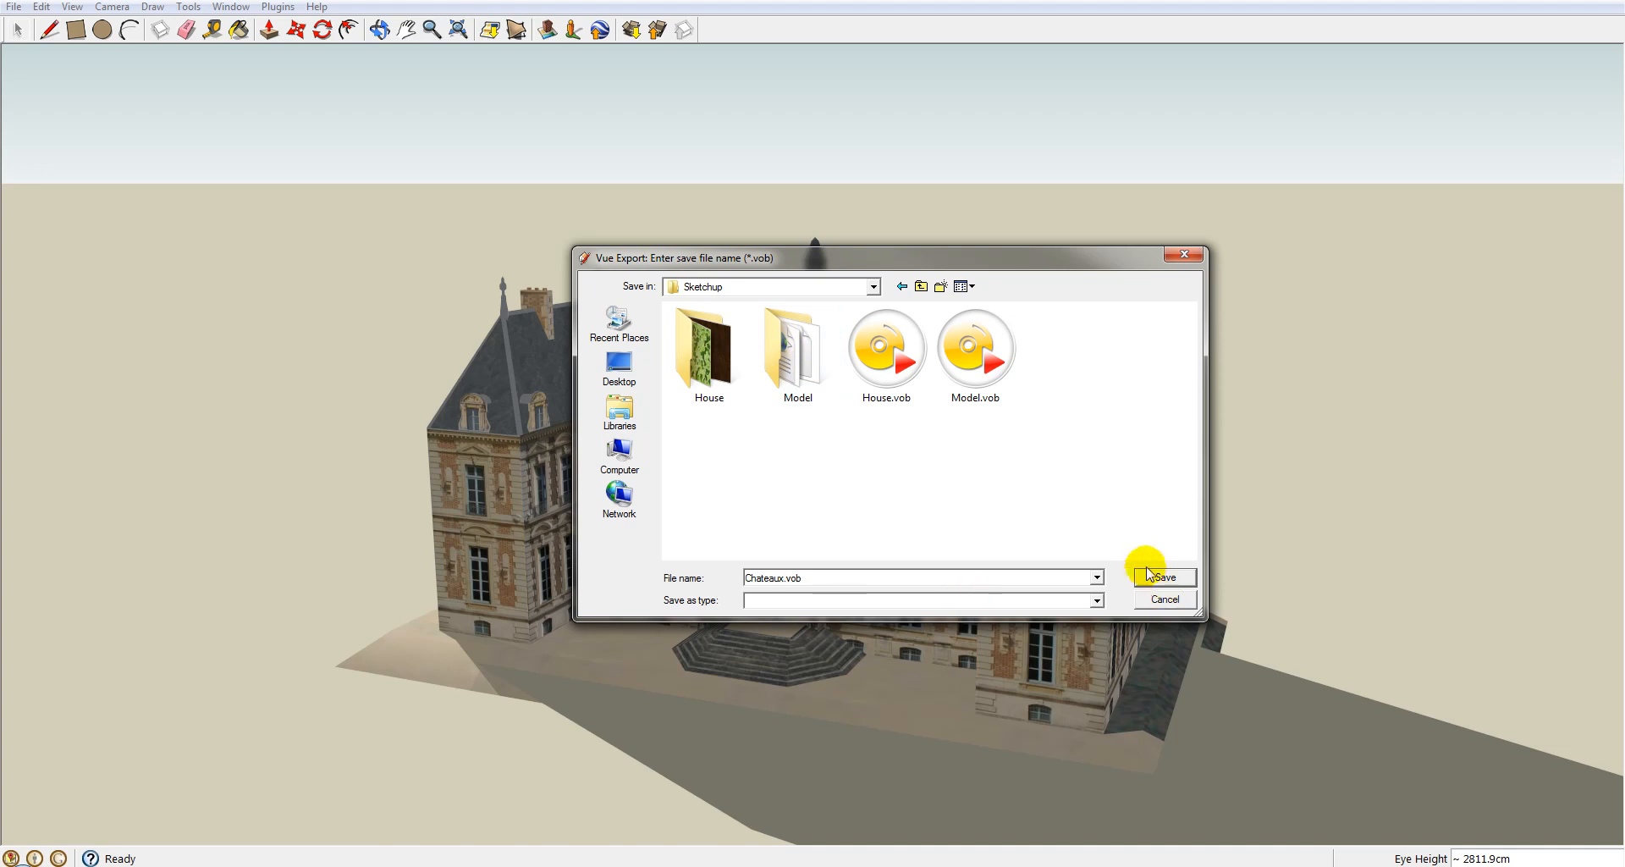
pyautogui.click(1163, 577)
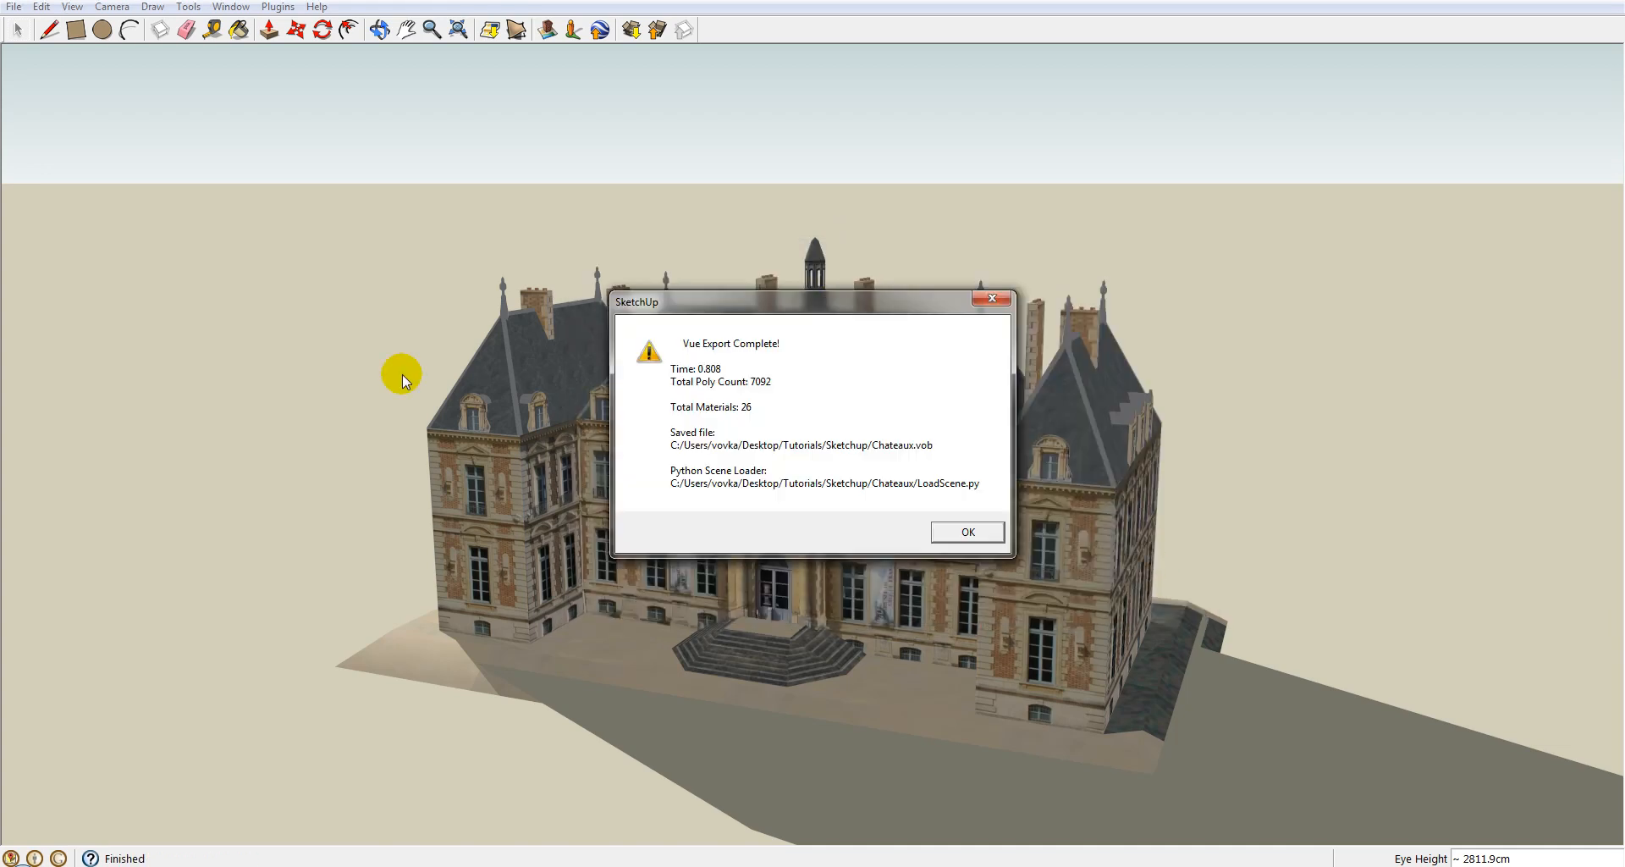
pyautogui.moveTo(634, 289)
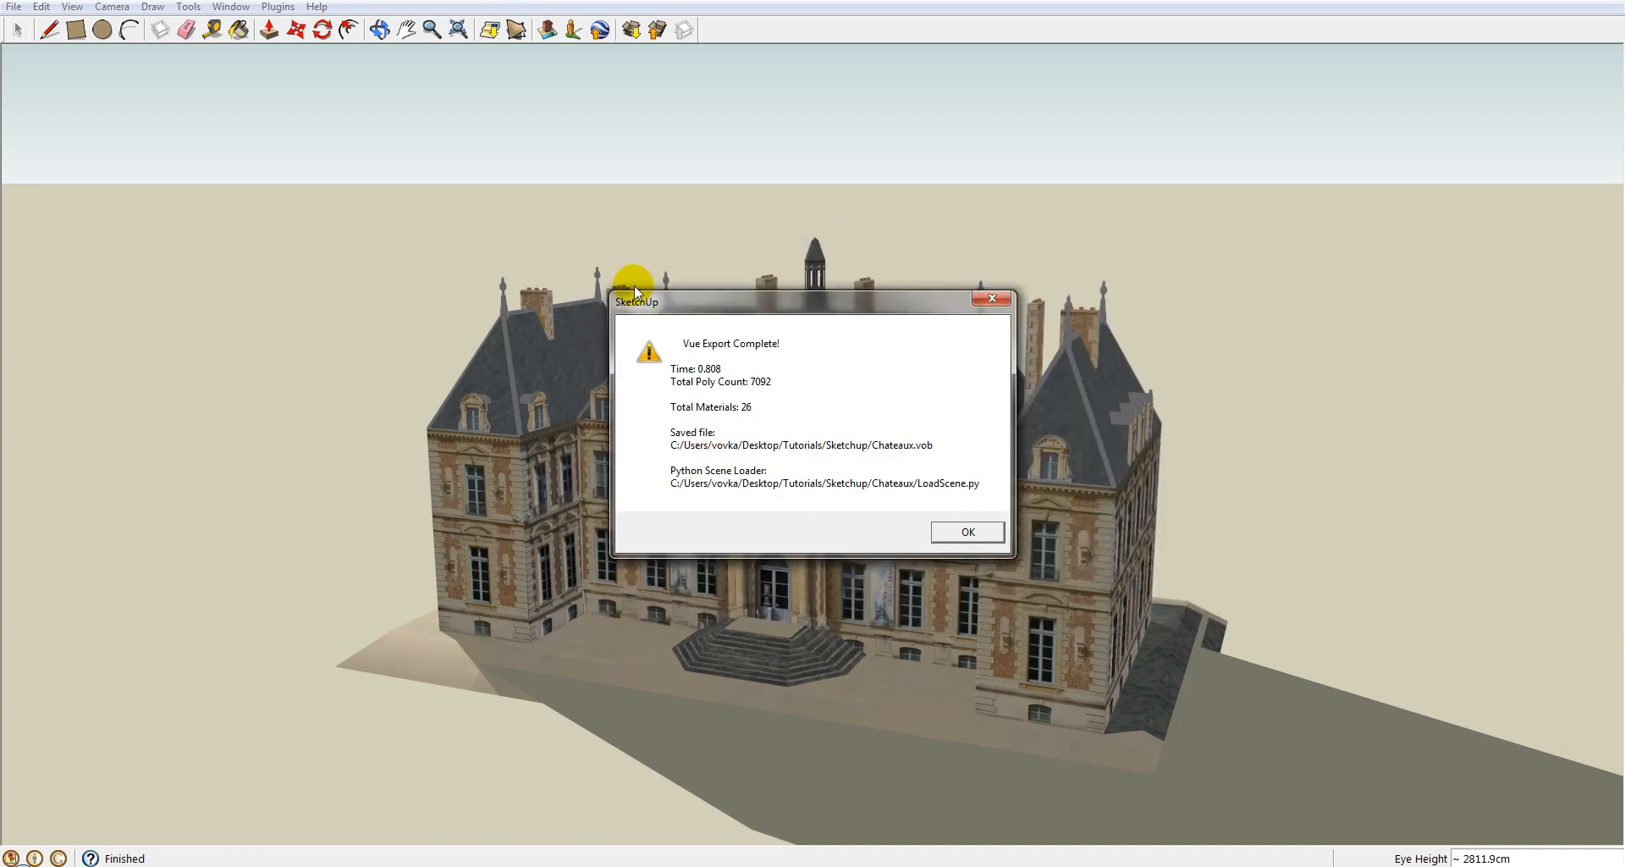
pyautogui.moveTo(765, 378)
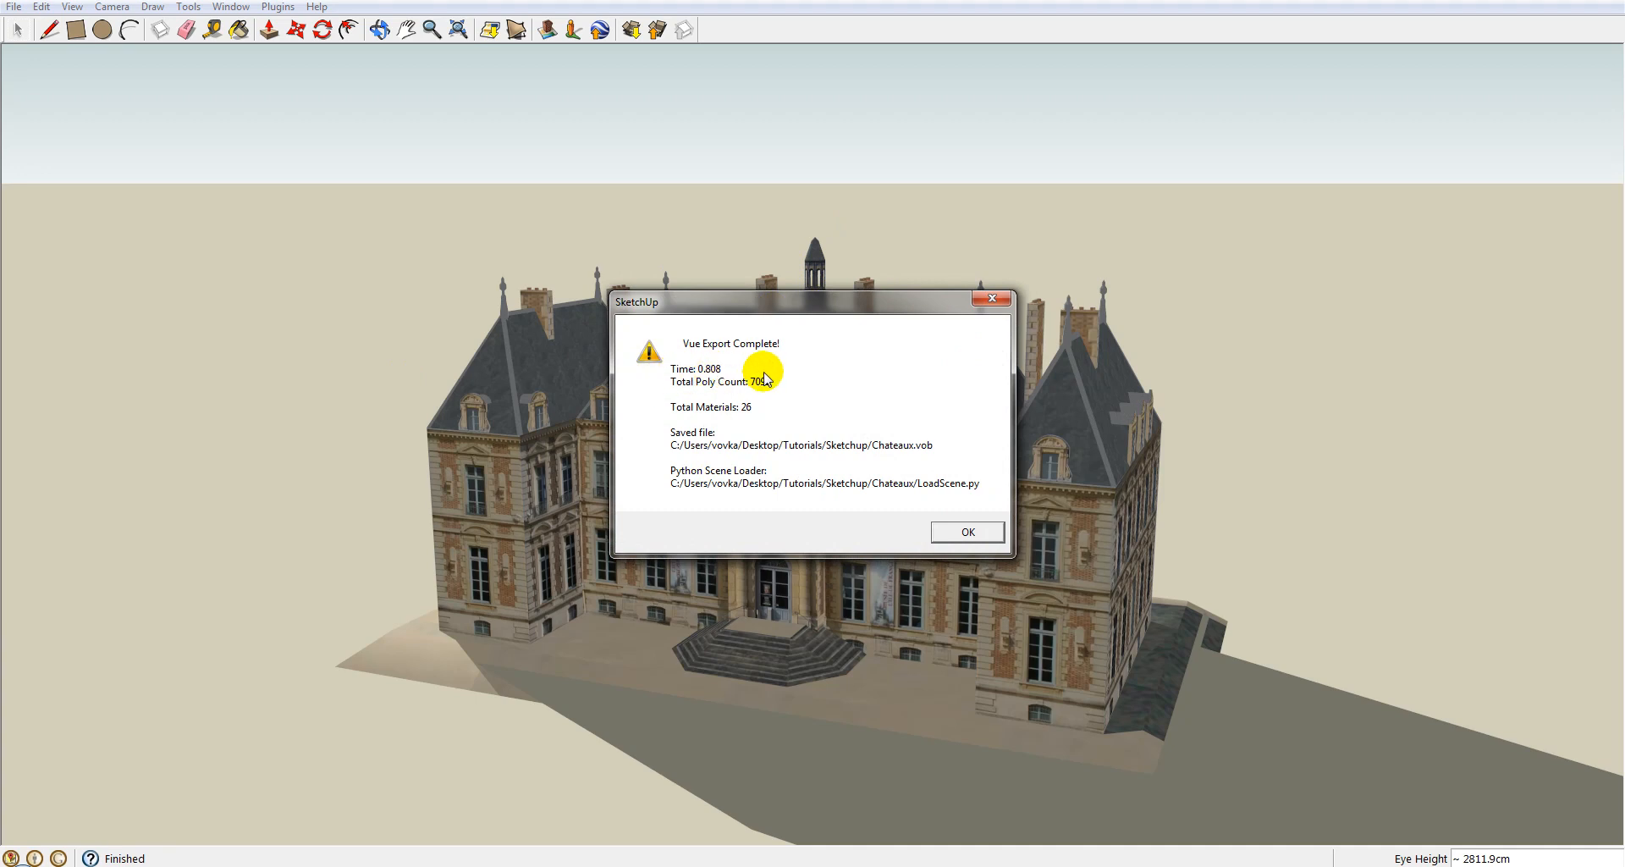
pyautogui.moveTo(814, 394)
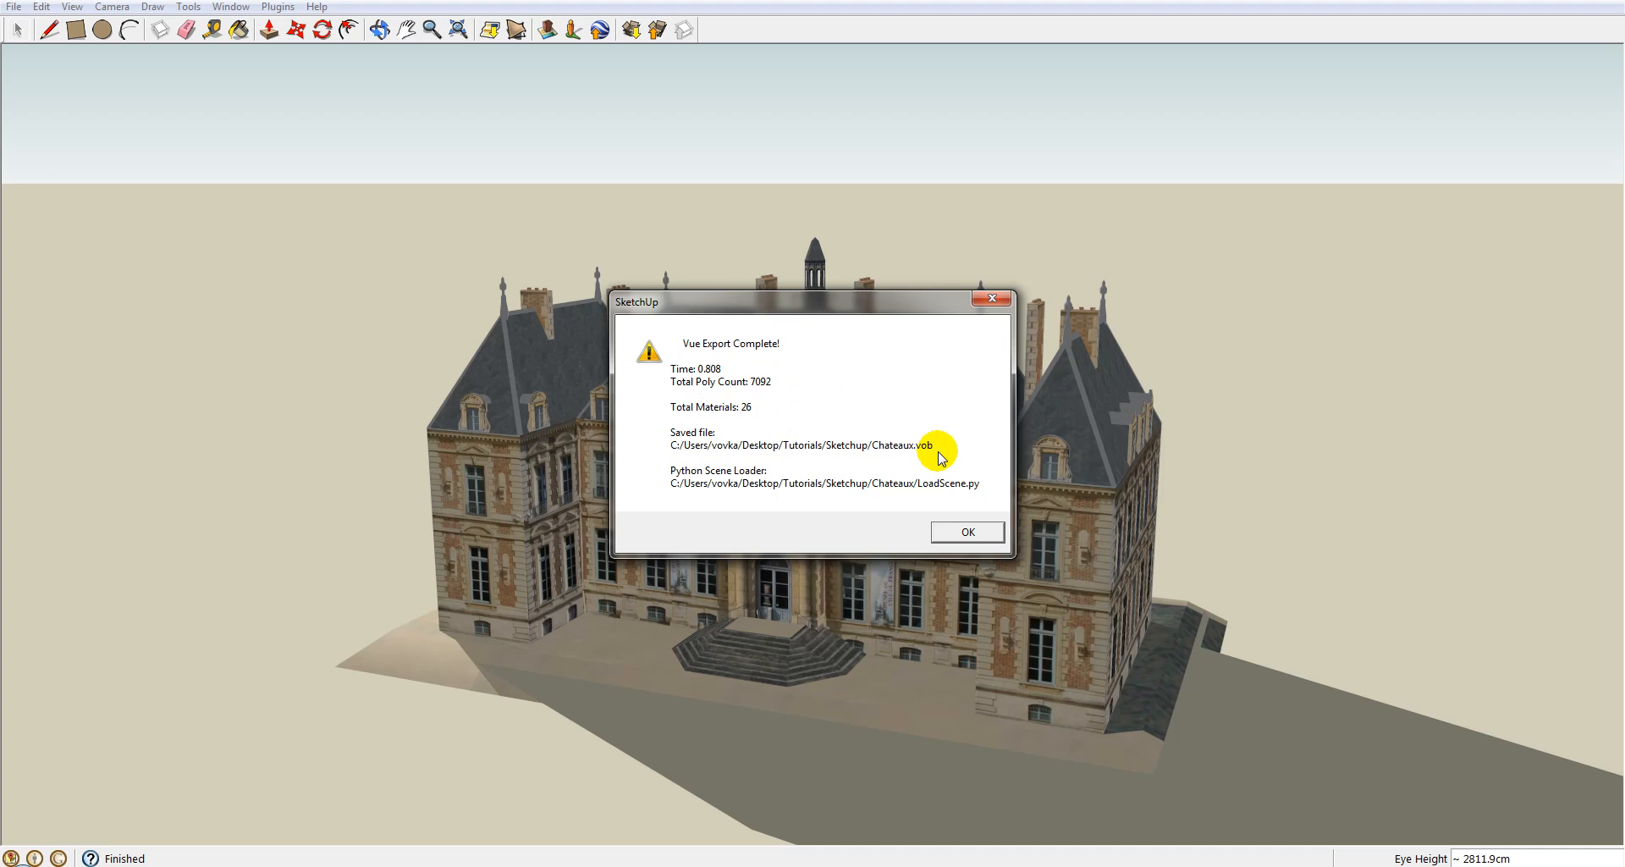
pyautogui.moveTo(1033, 483)
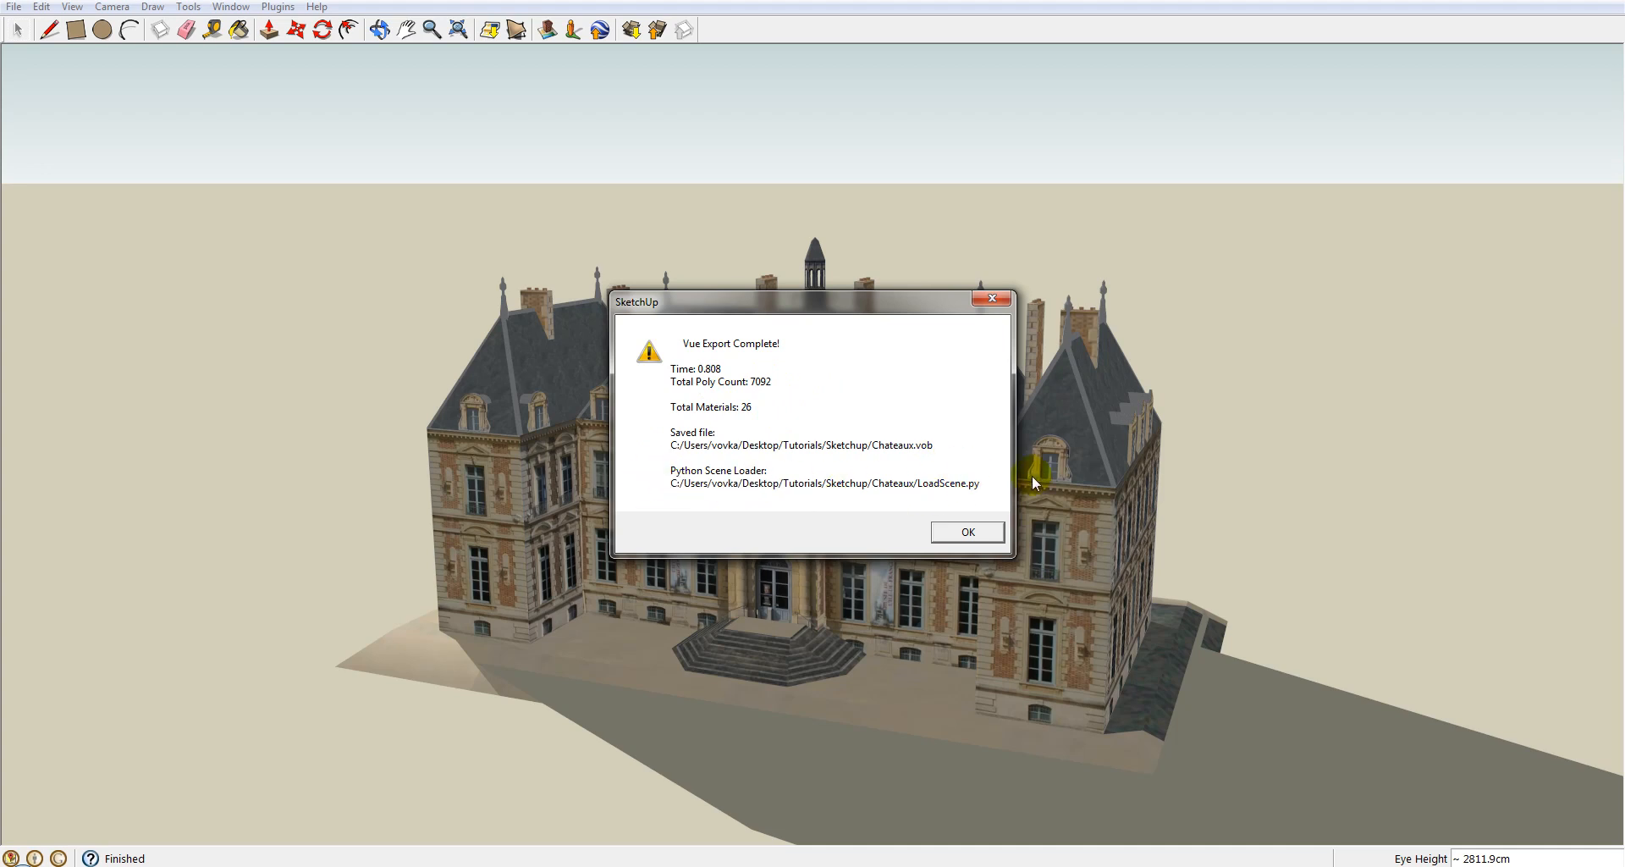
pyautogui.moveTo(779, 467)
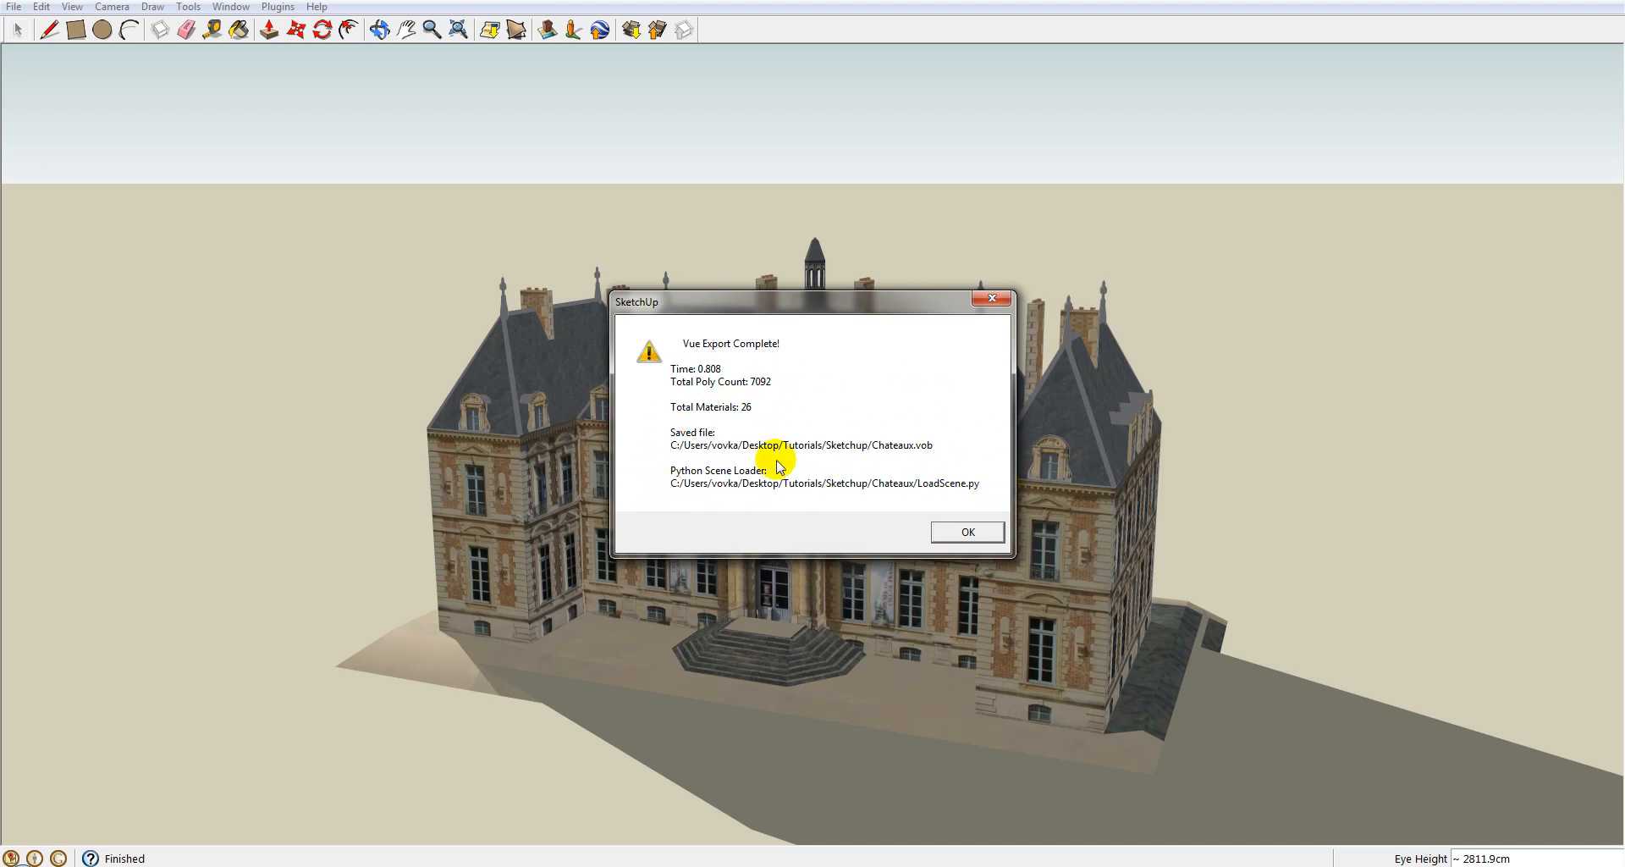
pyautogui.moveTo(652, 483)
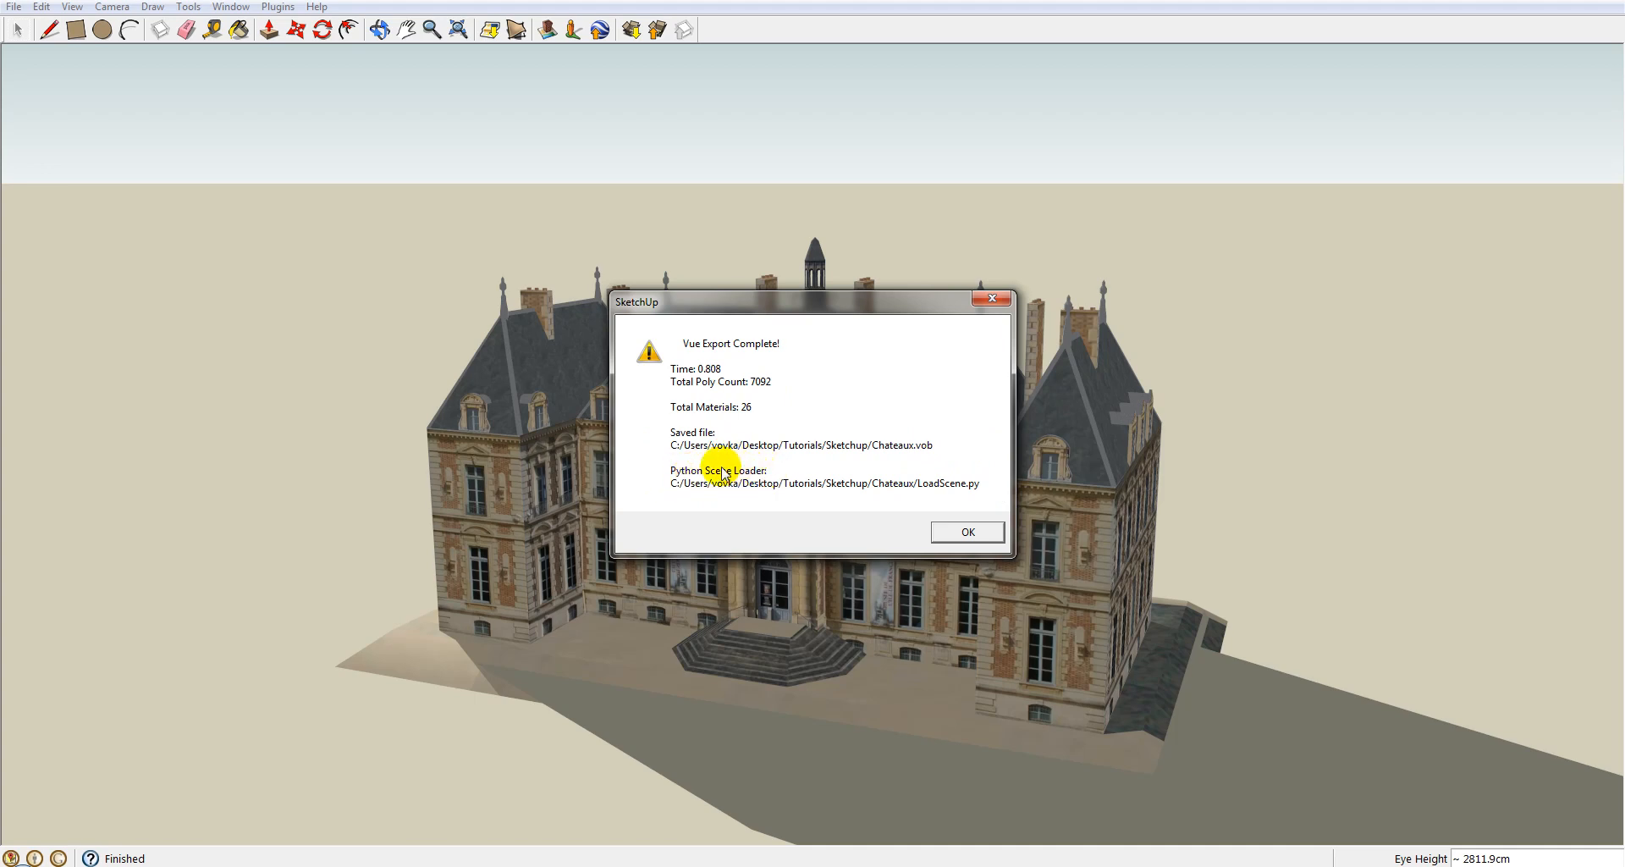
pyautogui.moveTo(776, 475)
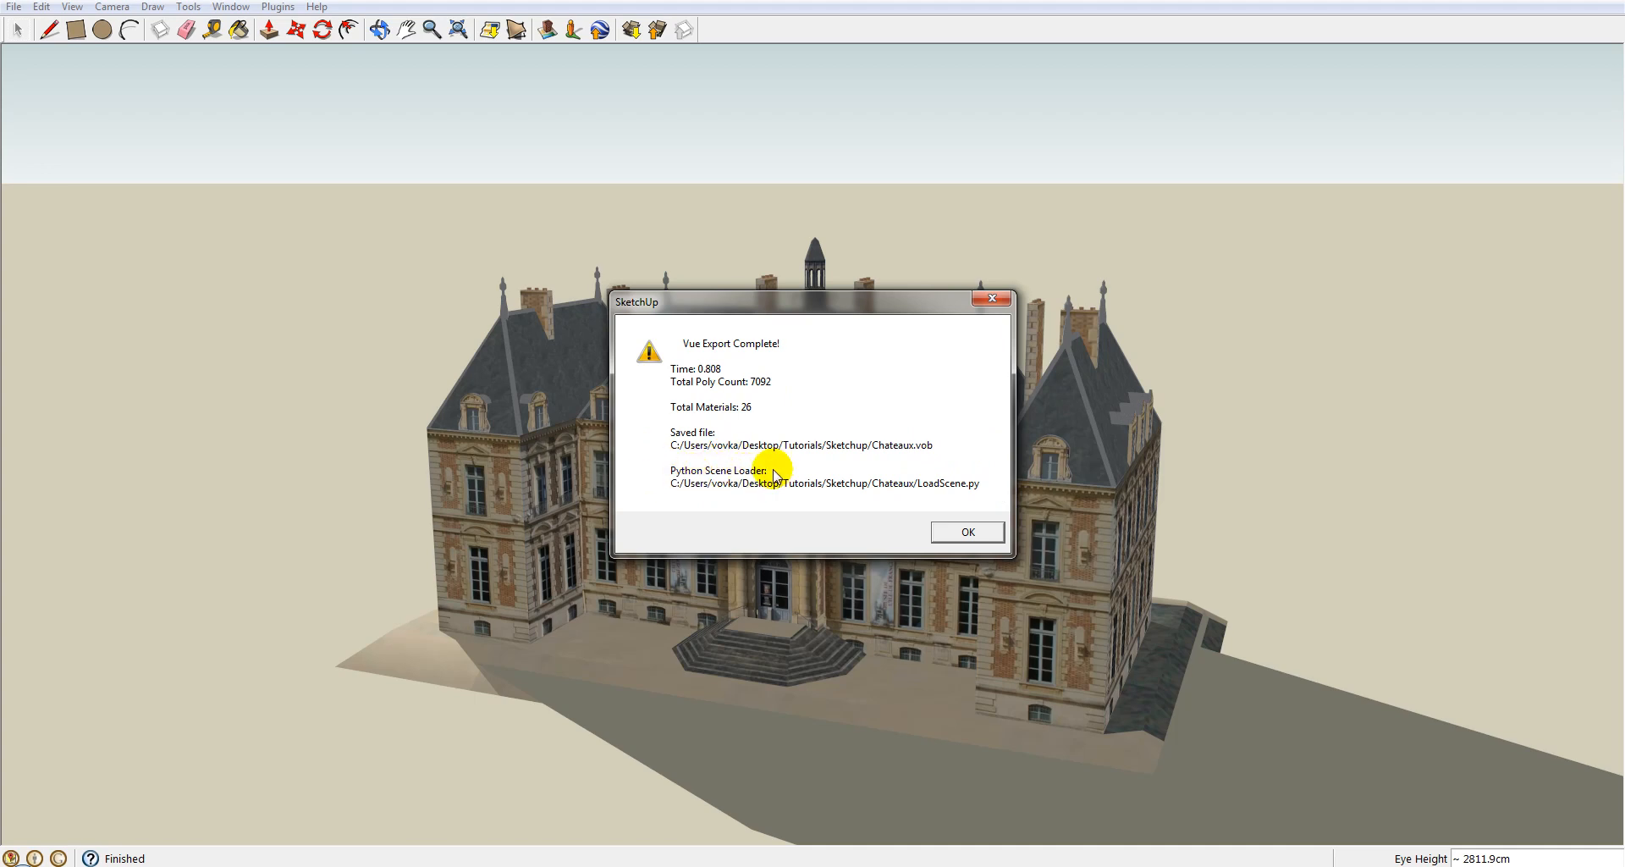
pyautogui.moveTo(965, 488)
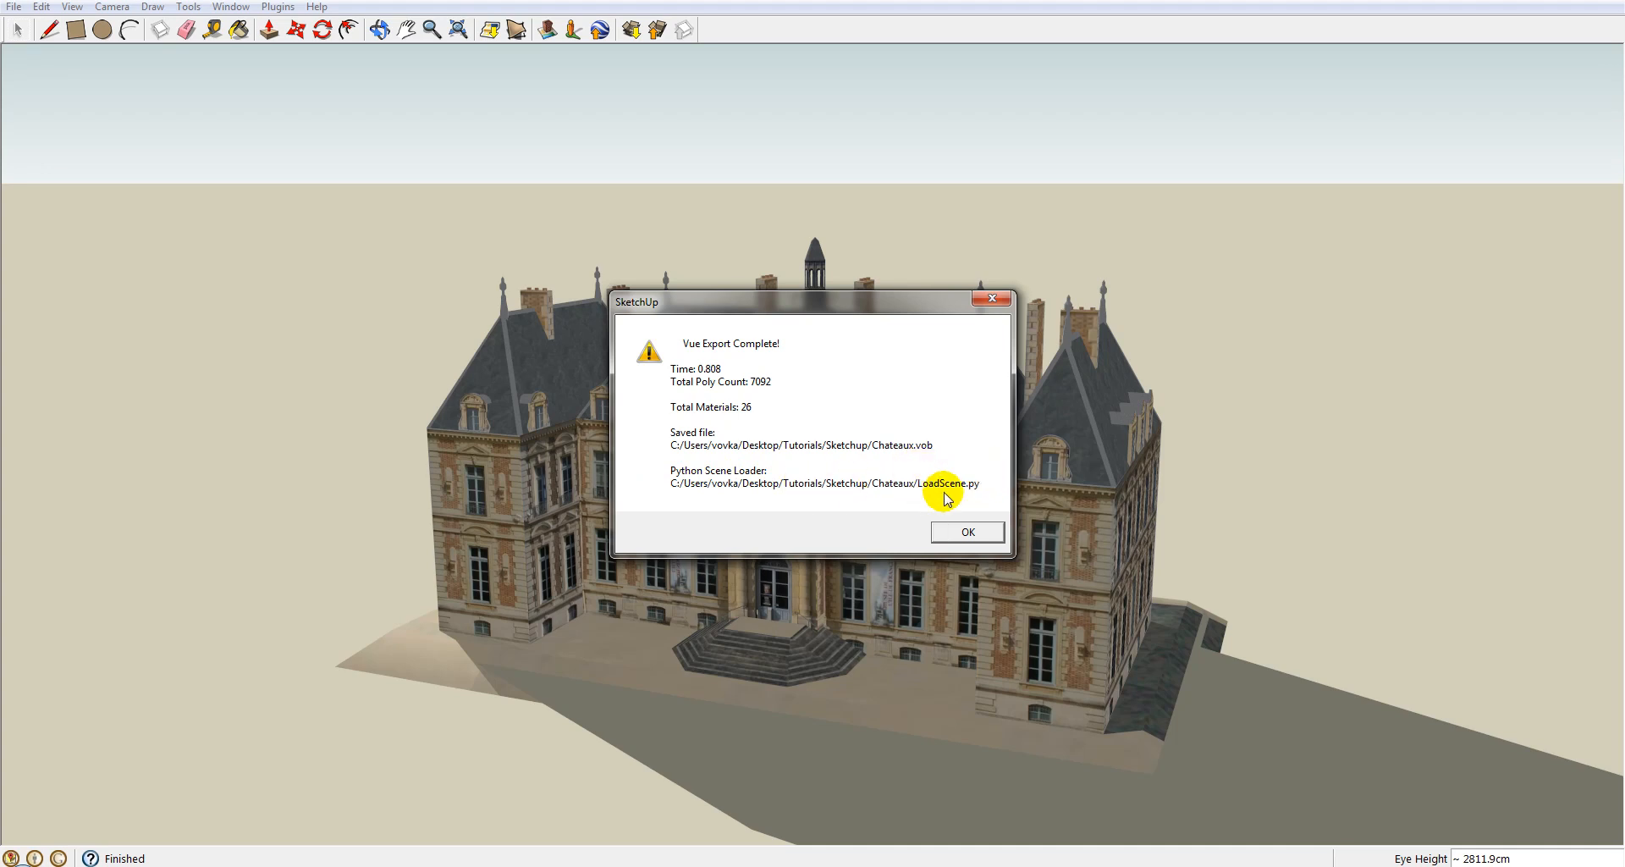
pyautogui.moveTo(909, 487)
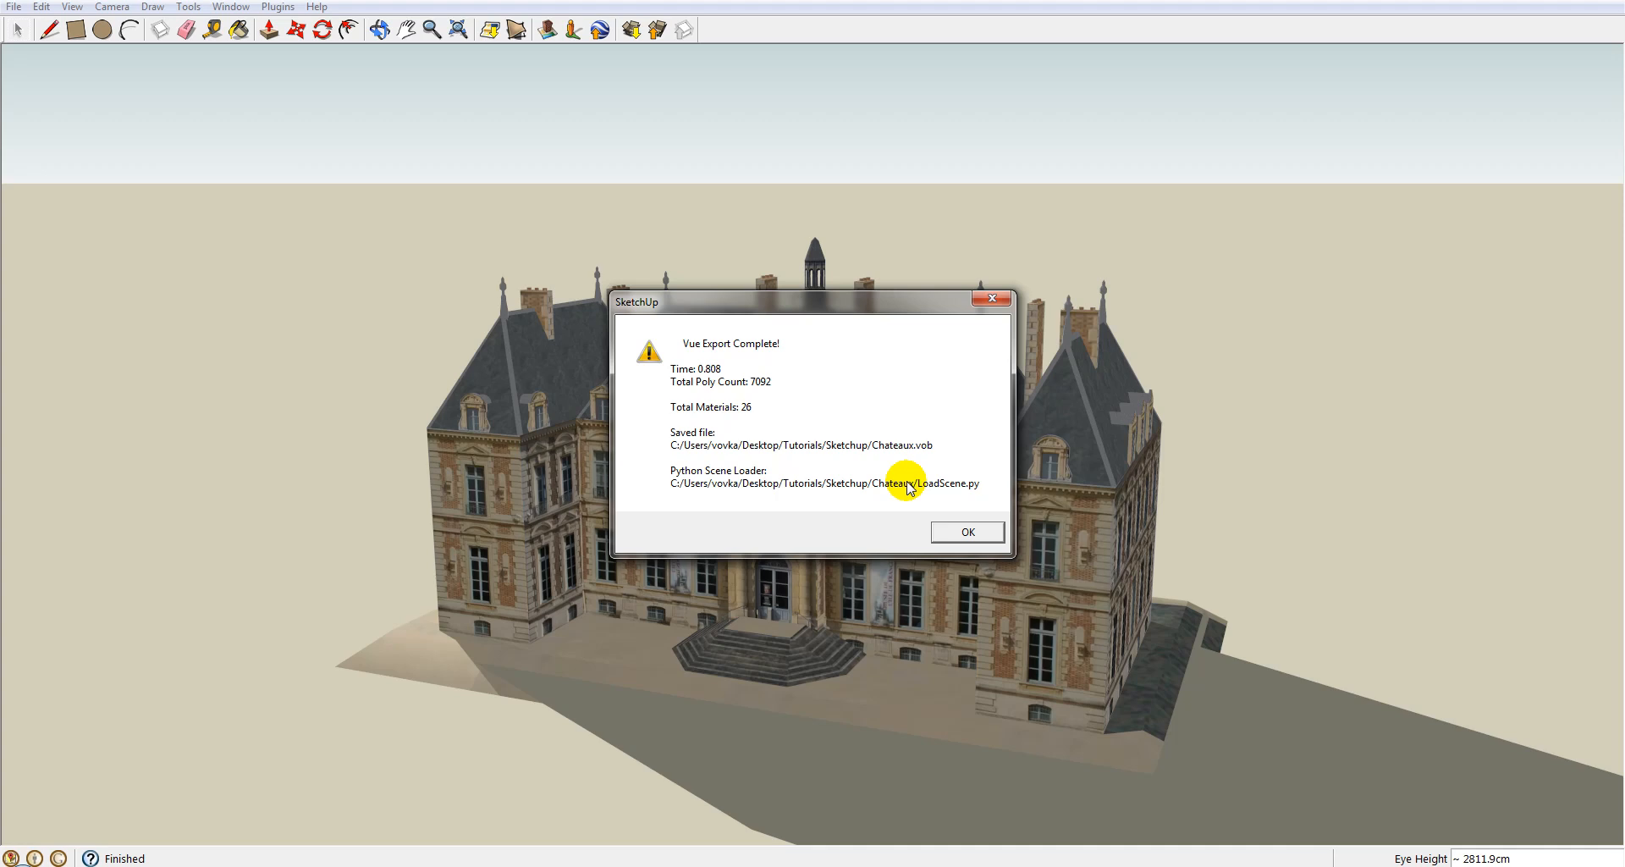
pyautogui.moveTo(974, 427)
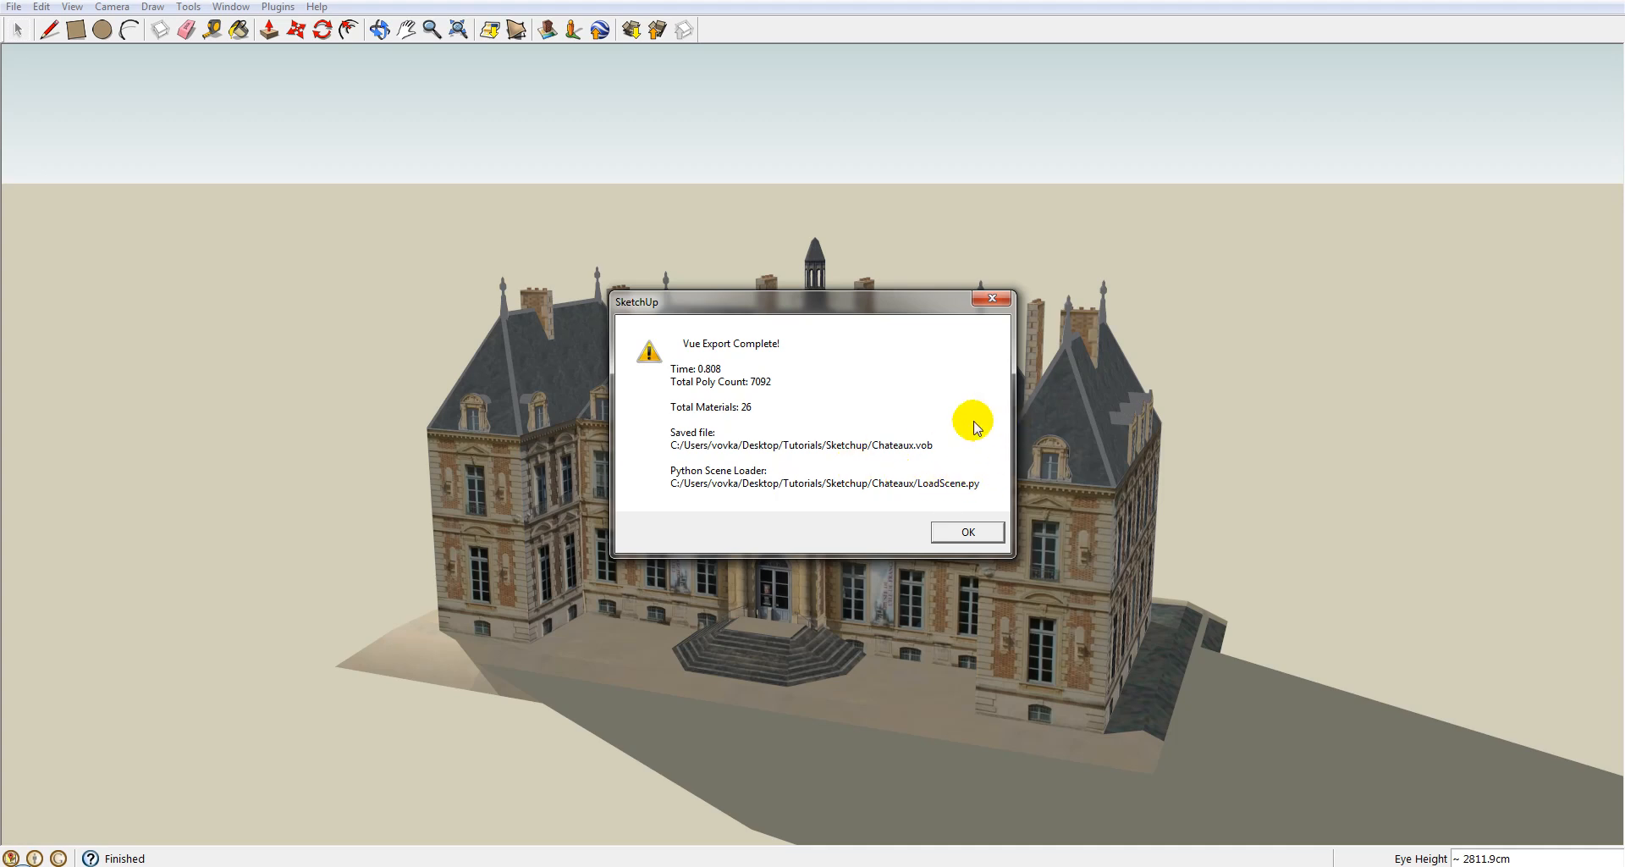
# Dismiss the Vue Export Complete report listing the .vob and scene loader paths.
pyautogui.click(965, 531)
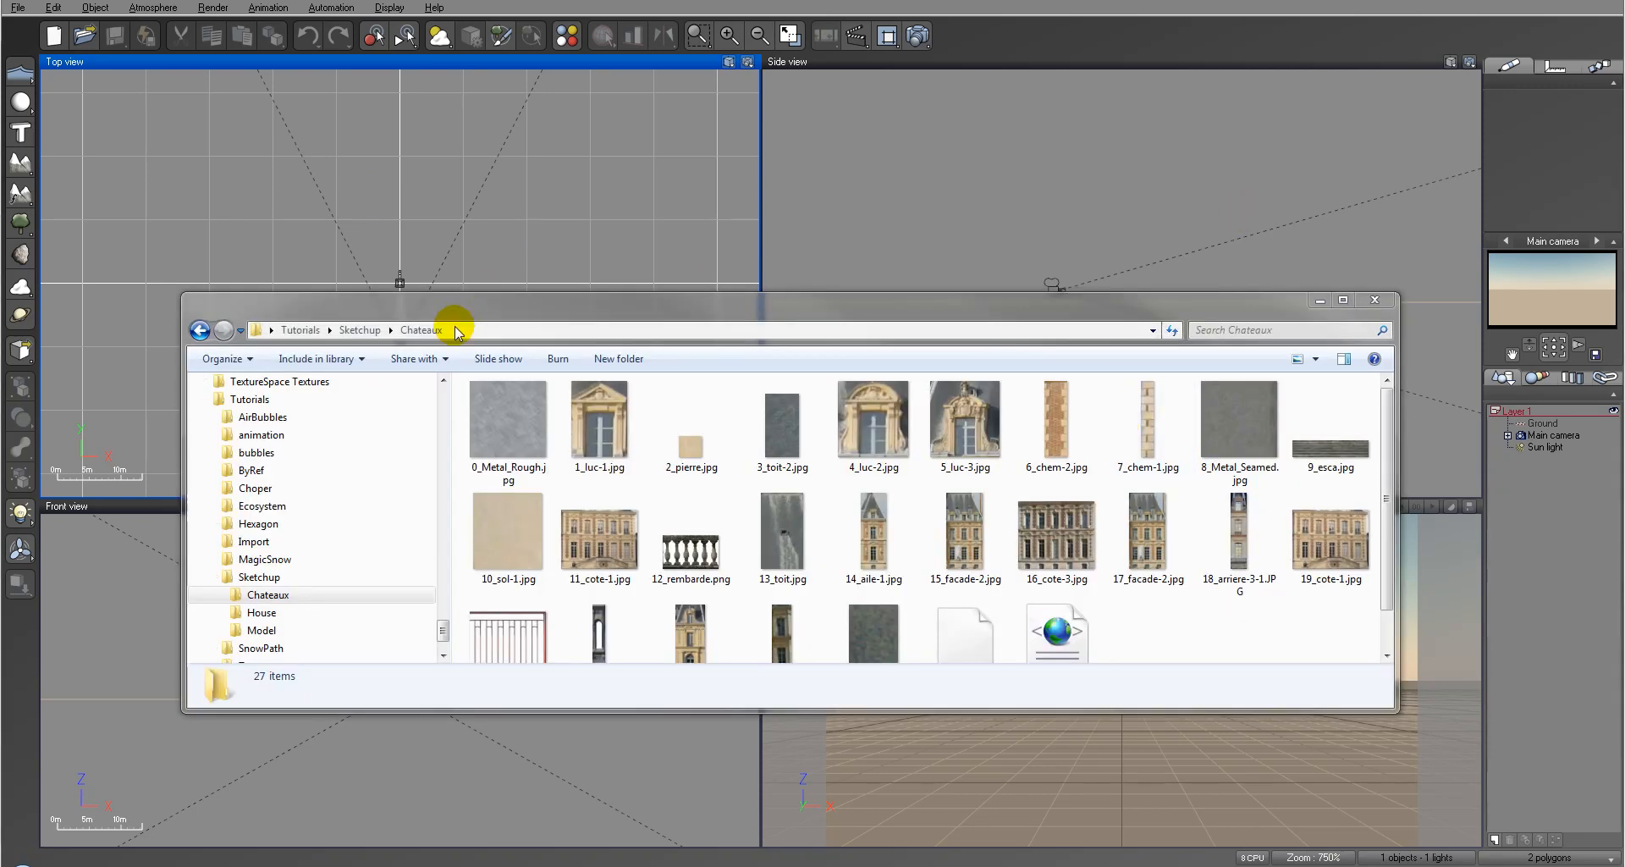
# Open SceneData.xml from the exported Chateaux folder.
pyautogui.click(782, 419)
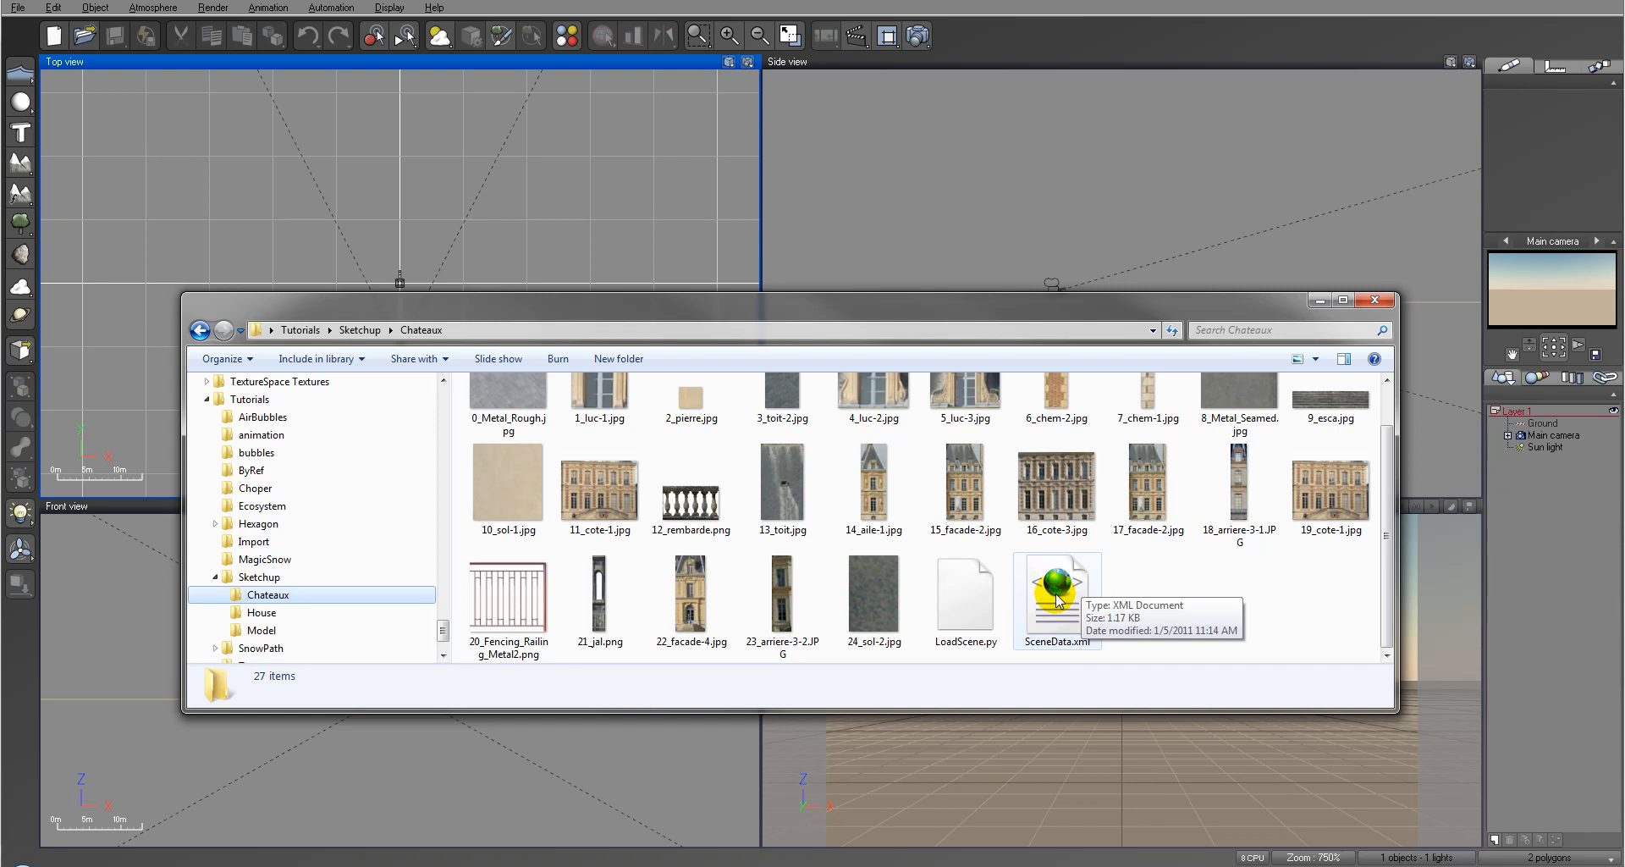
pyautogui.doubleClick(1057, 591)
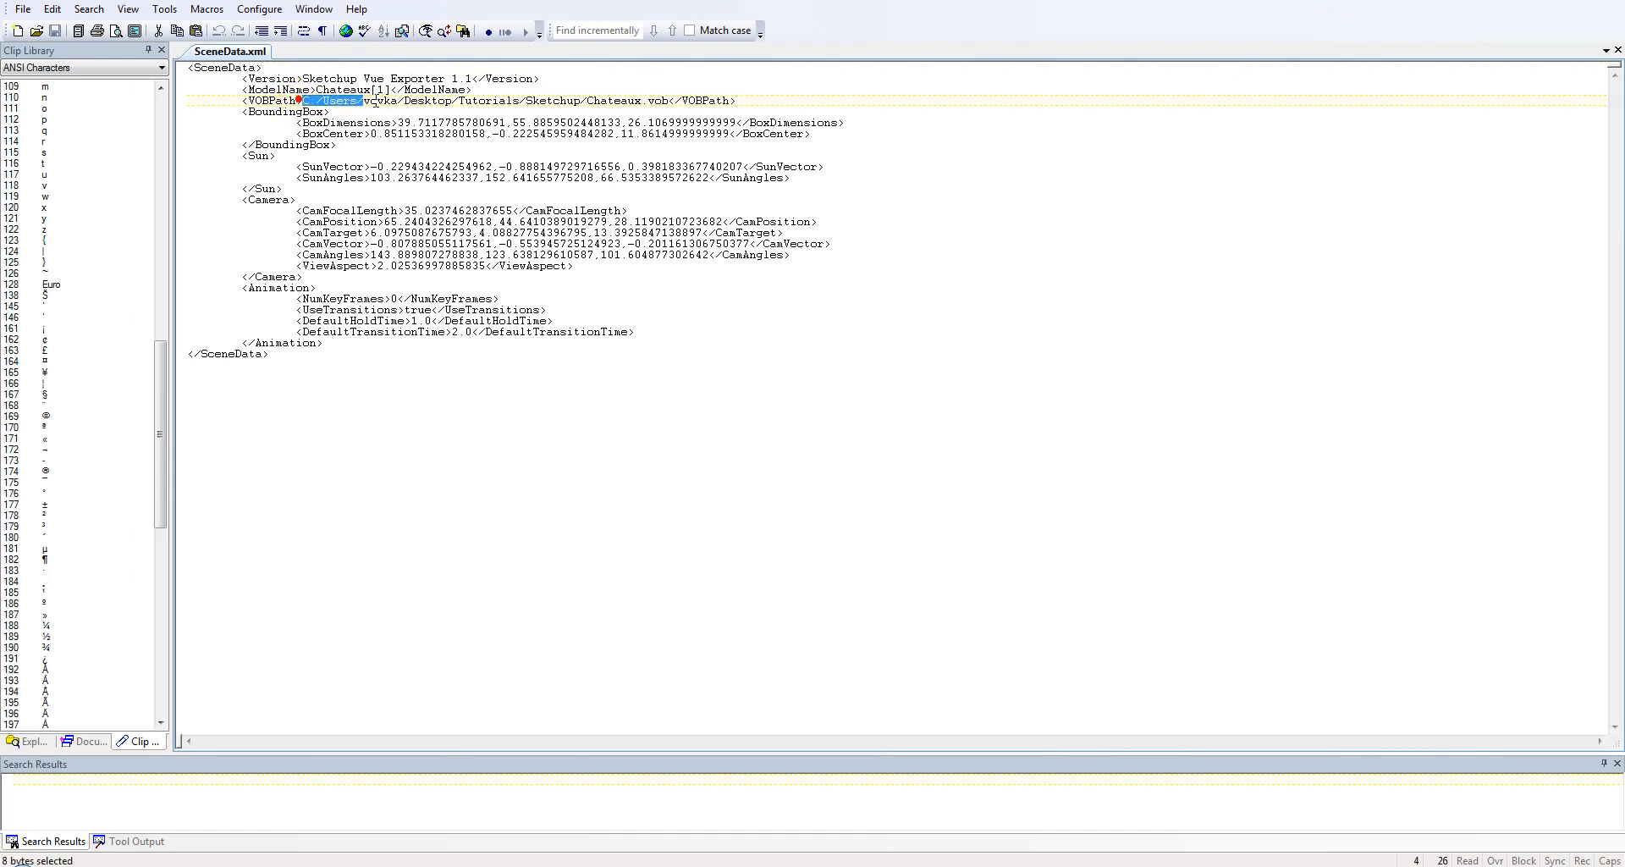
# Select the start of the VOB file path in SceneData.xml.
pyautogui.moveTo(300, 100); pyautogui.dragTo(672, 101)
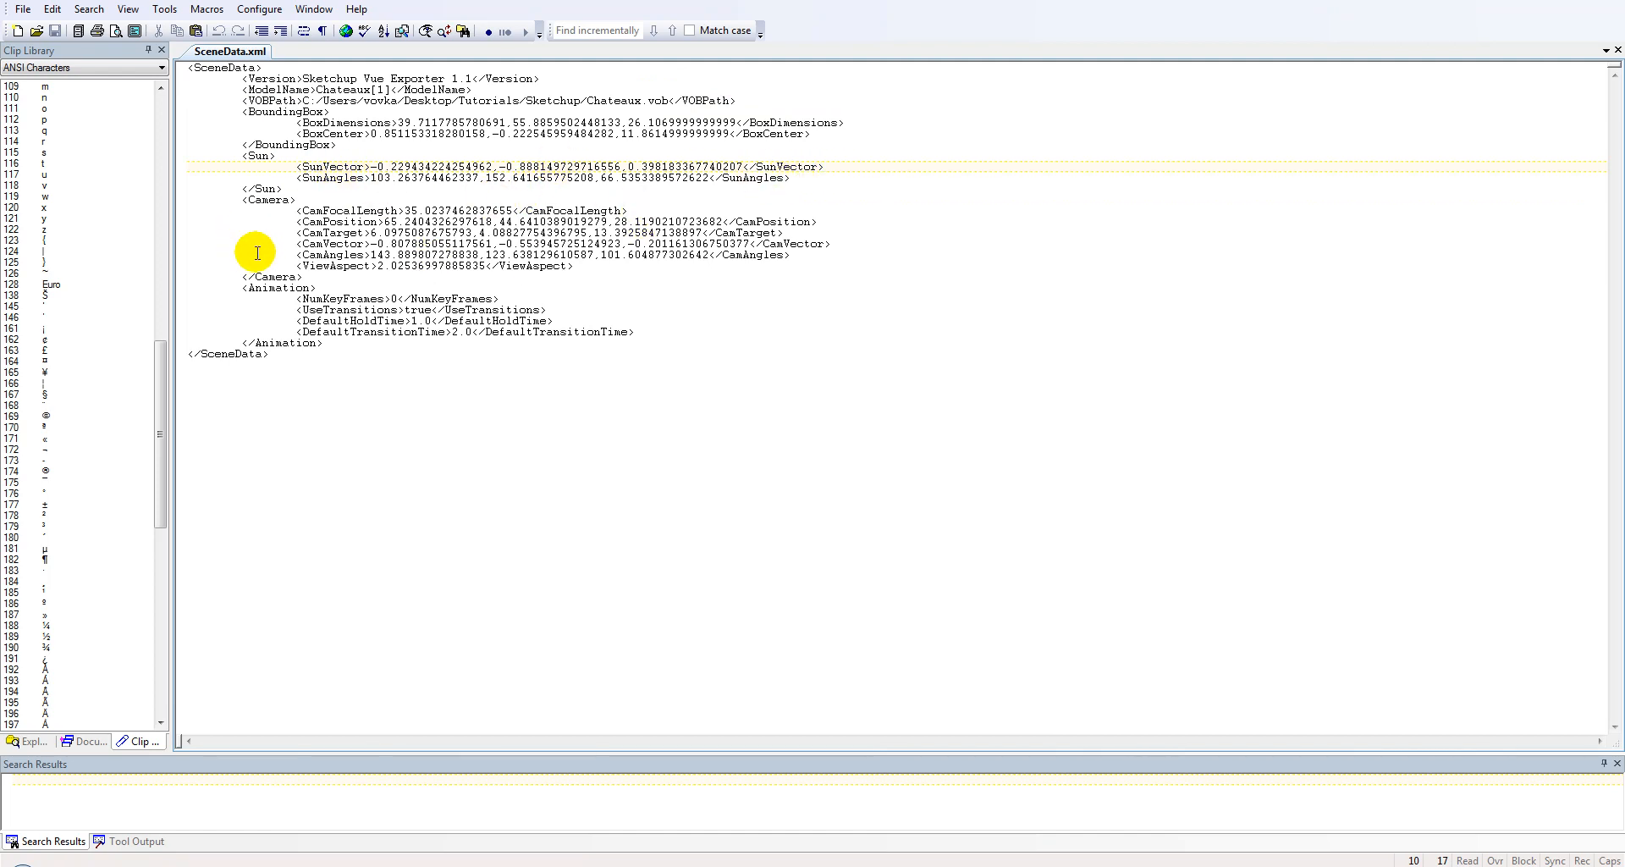
pyautogui.moveTo(601, 347)
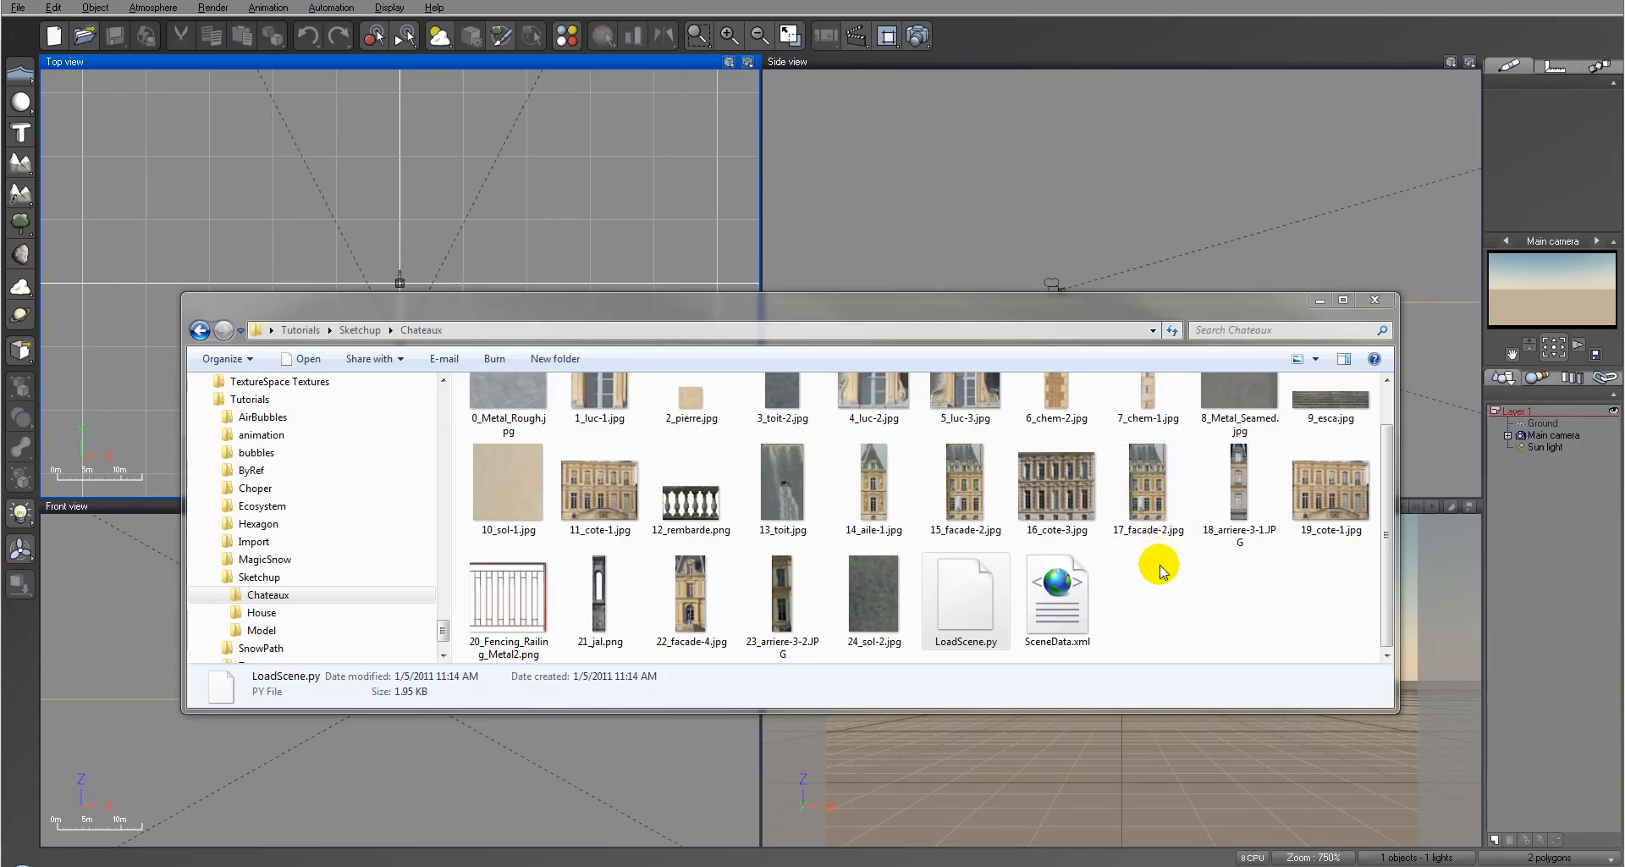
# Close the Explorer window and bring up Vue's Automation menu.
pyautogui.click(1374, 299)
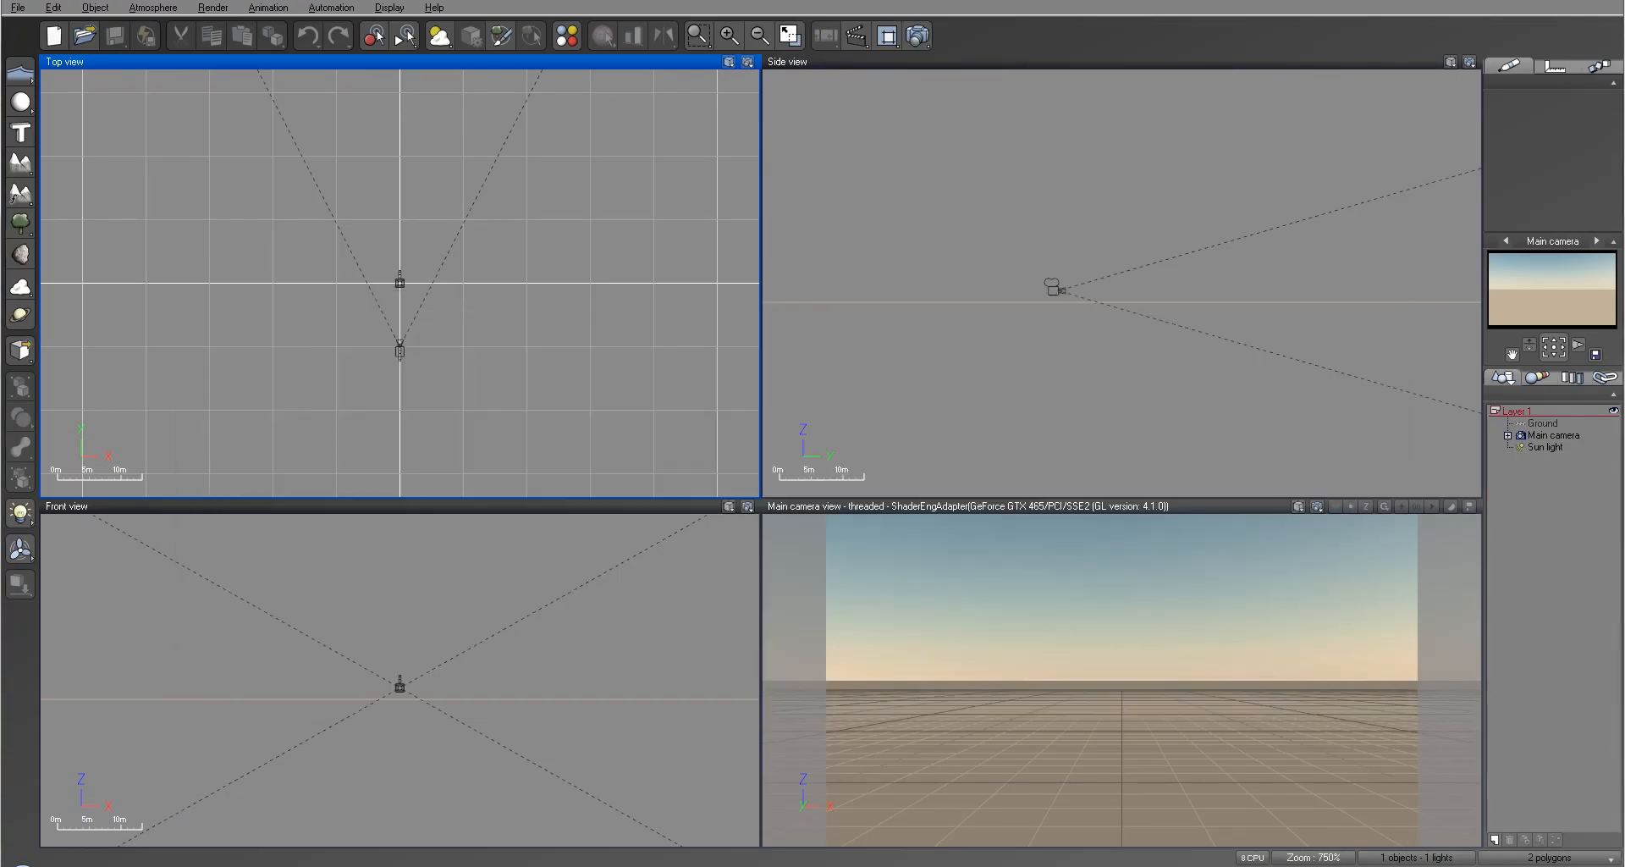
pyautogui.click(331, 8)
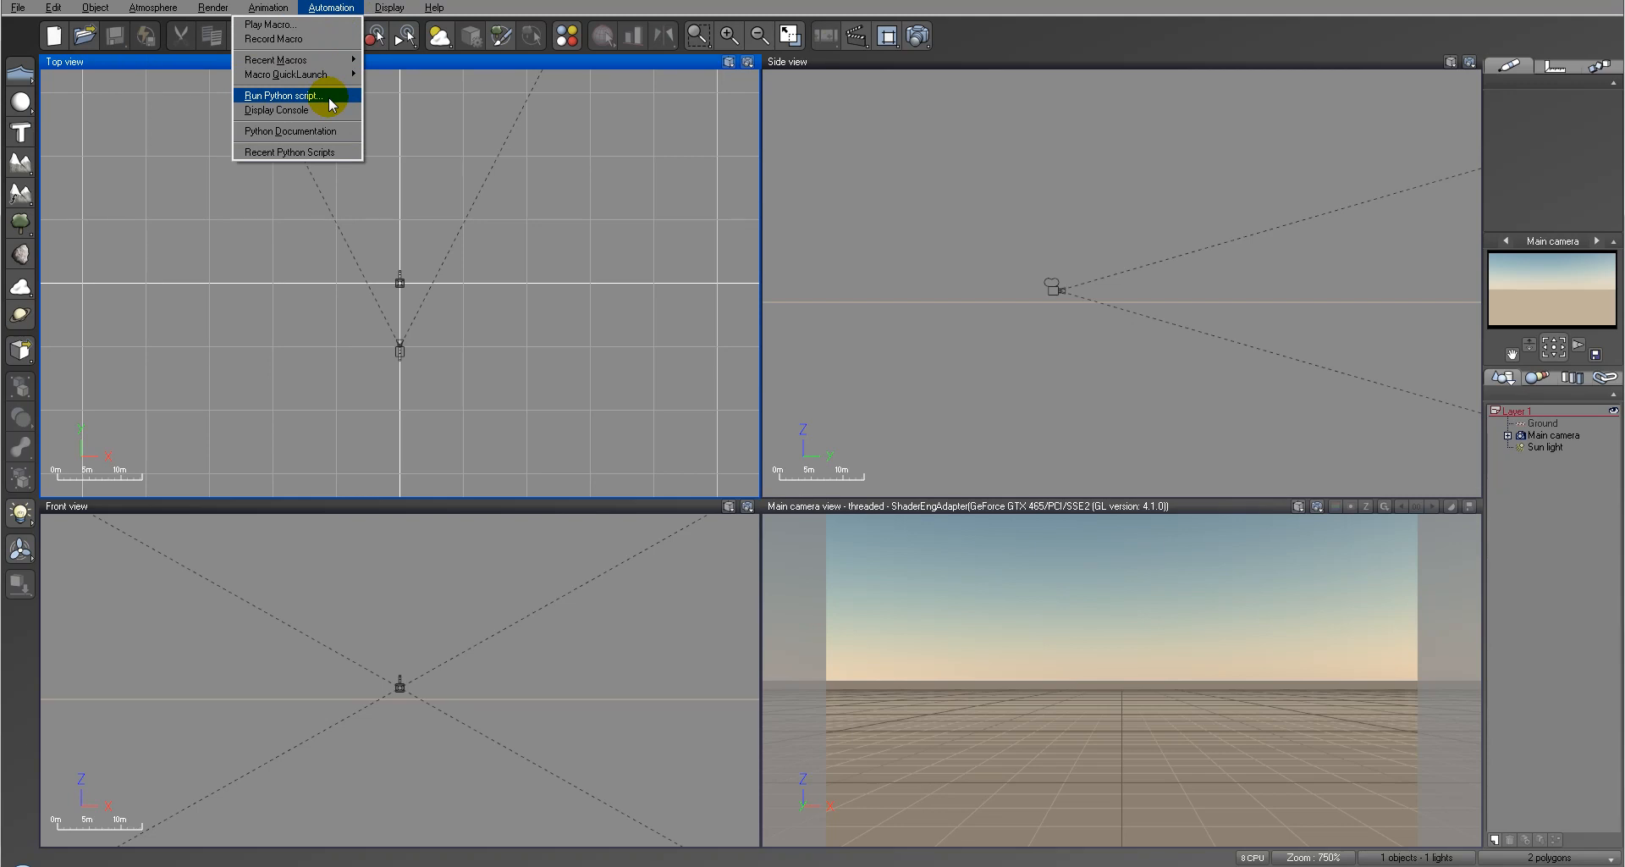
# Run LoadScene.py from the Chateaux folder as a Python script.
pyautogui.click(281, 96)
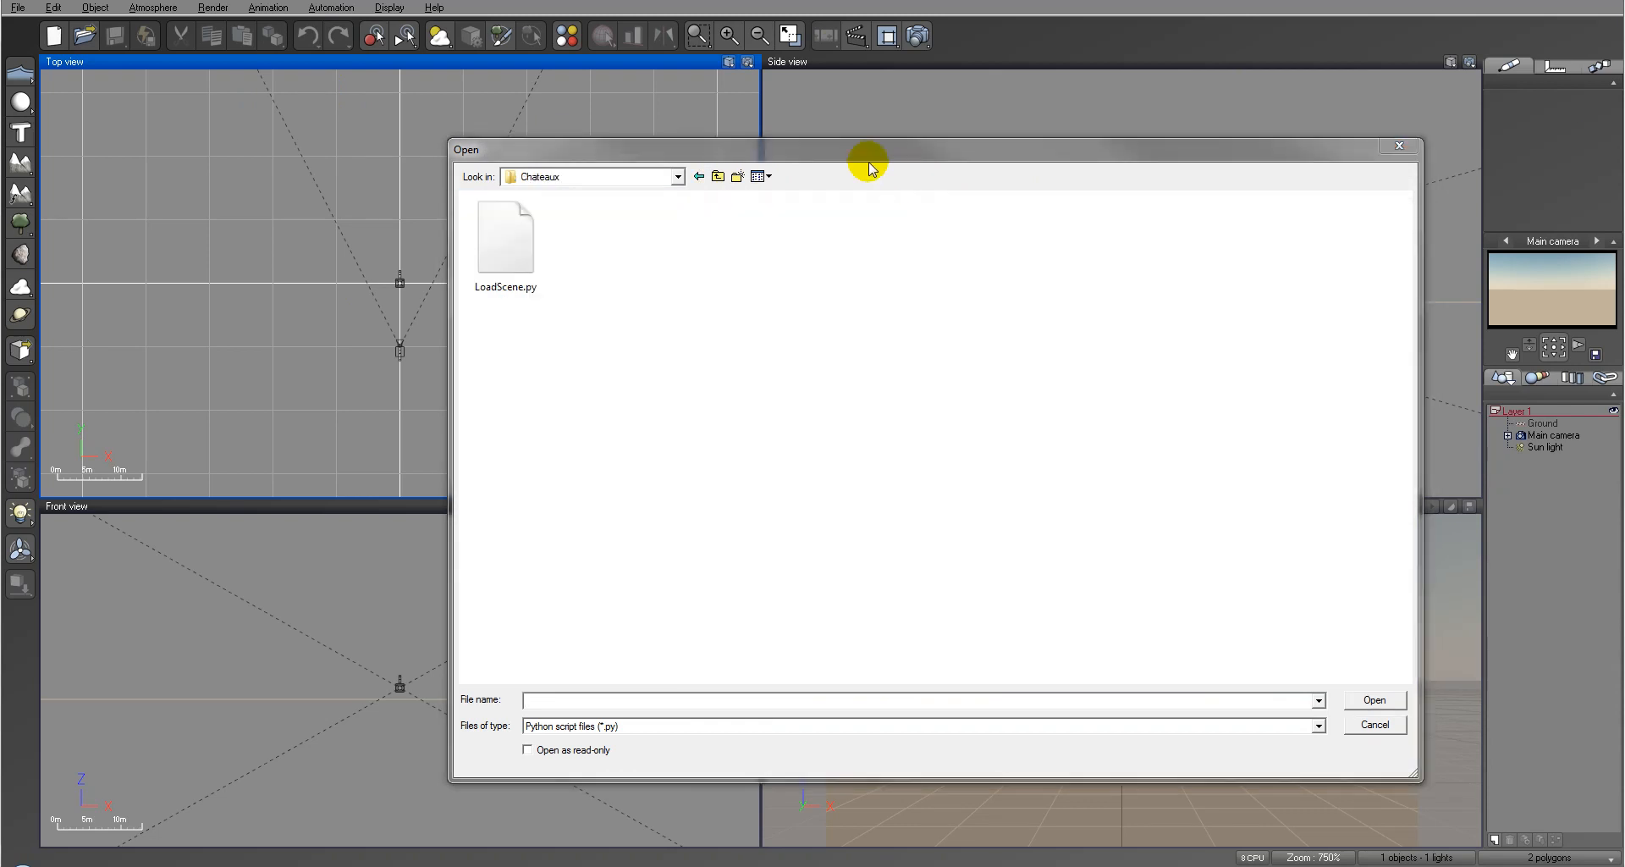
pyautogui.moveTo(770, 268)
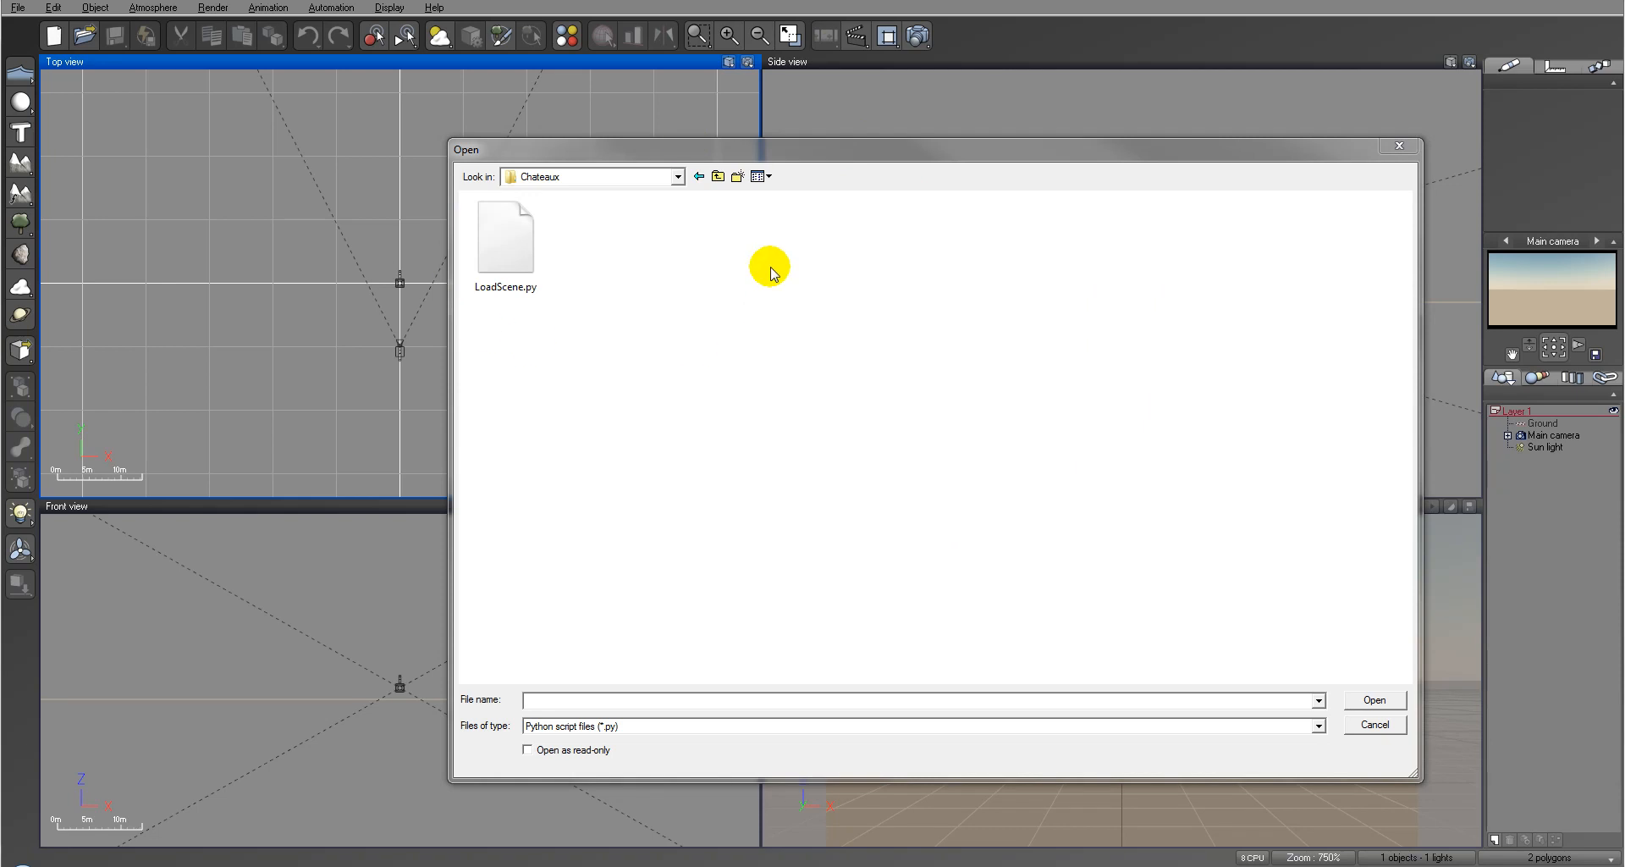
pyautogui.click(504, 236)
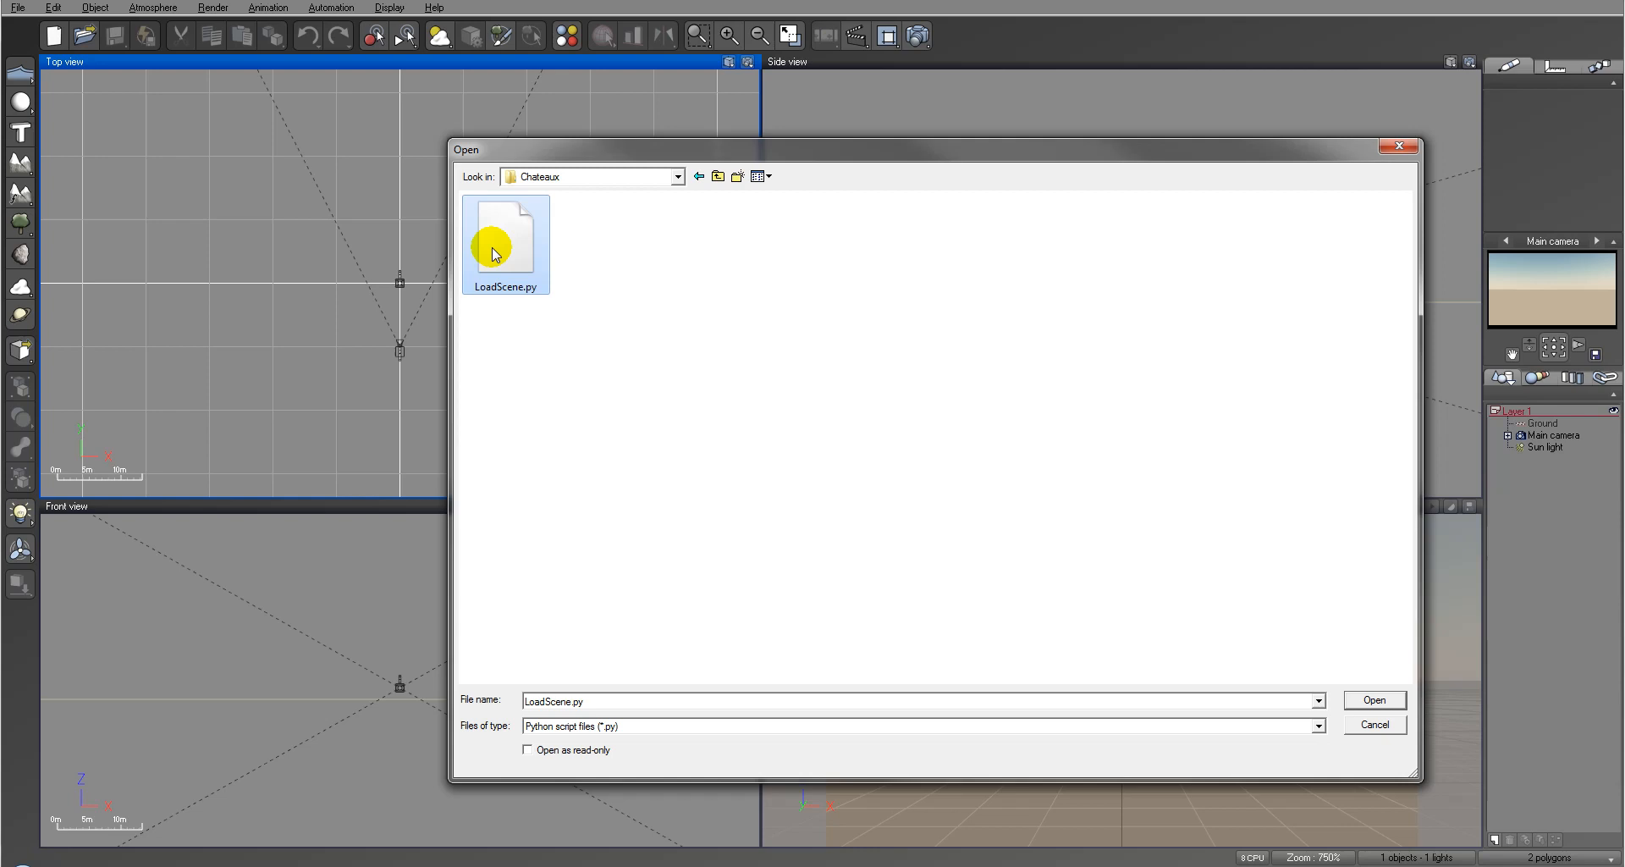
pyautogui.moveTo(1377, 693)
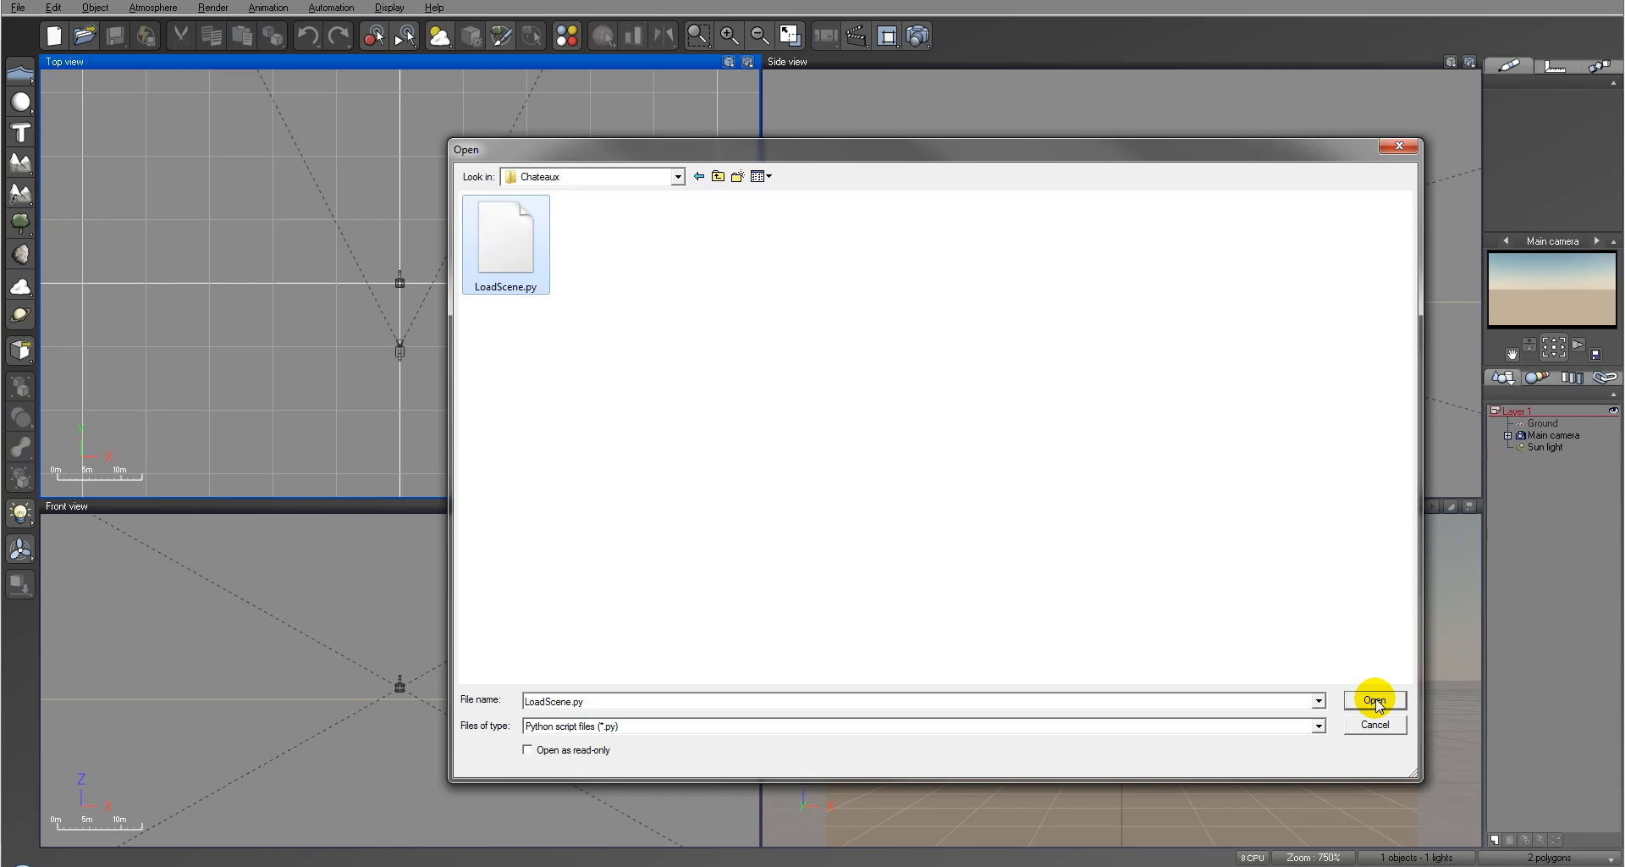
pyautogui.click(1374, 701)
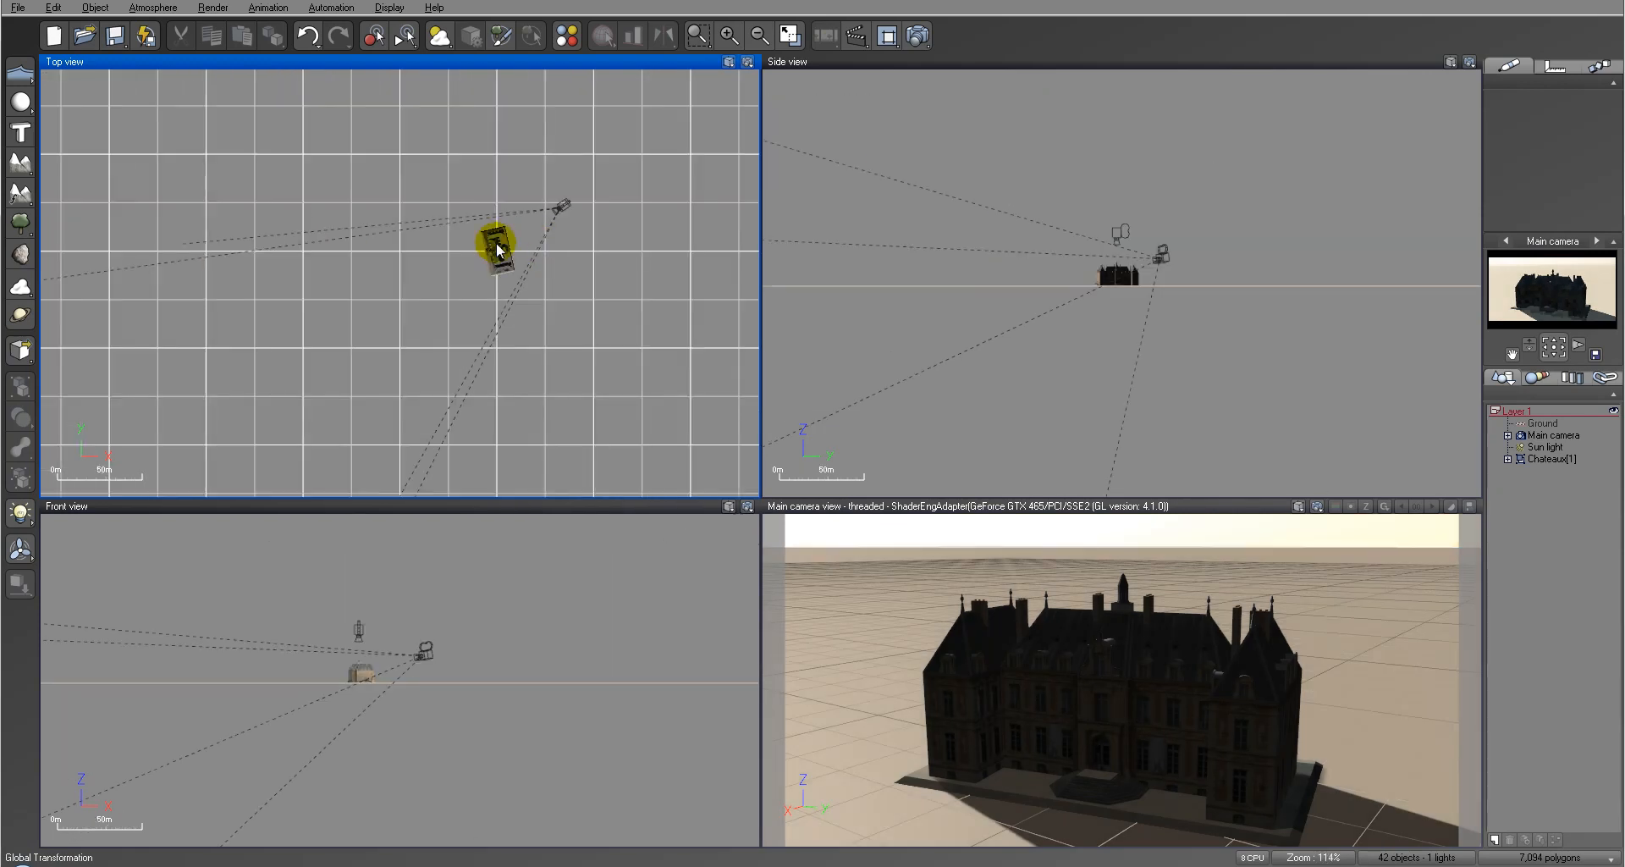
# Select the imported Chateaux object and the Sun light in the World Browser.
pyautogui.click(1544, 447)
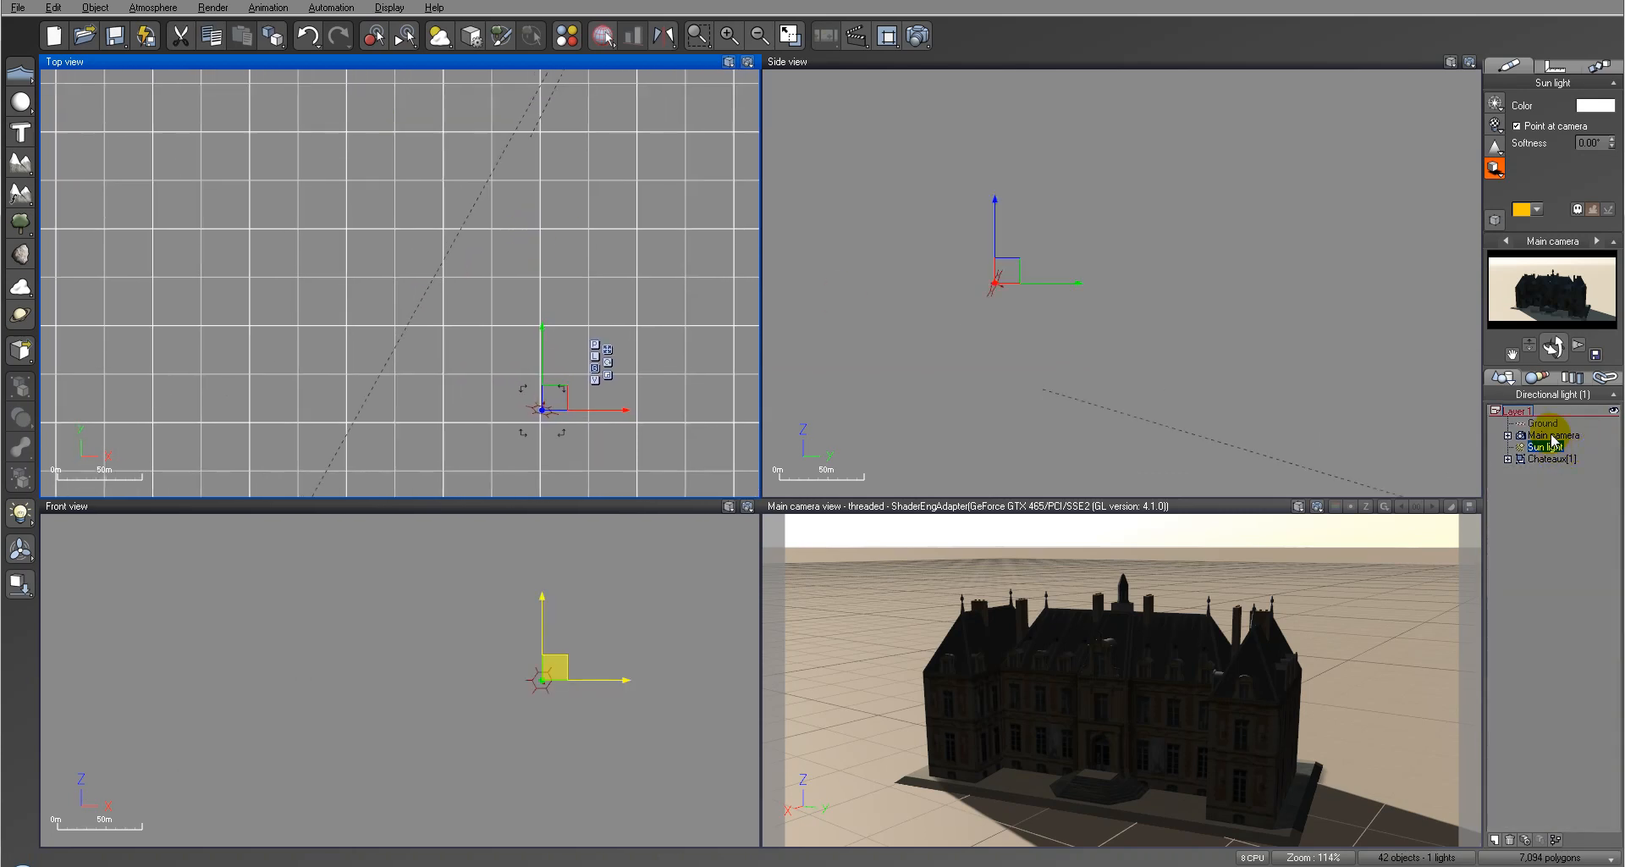
pyautogui.click(1555, 434)
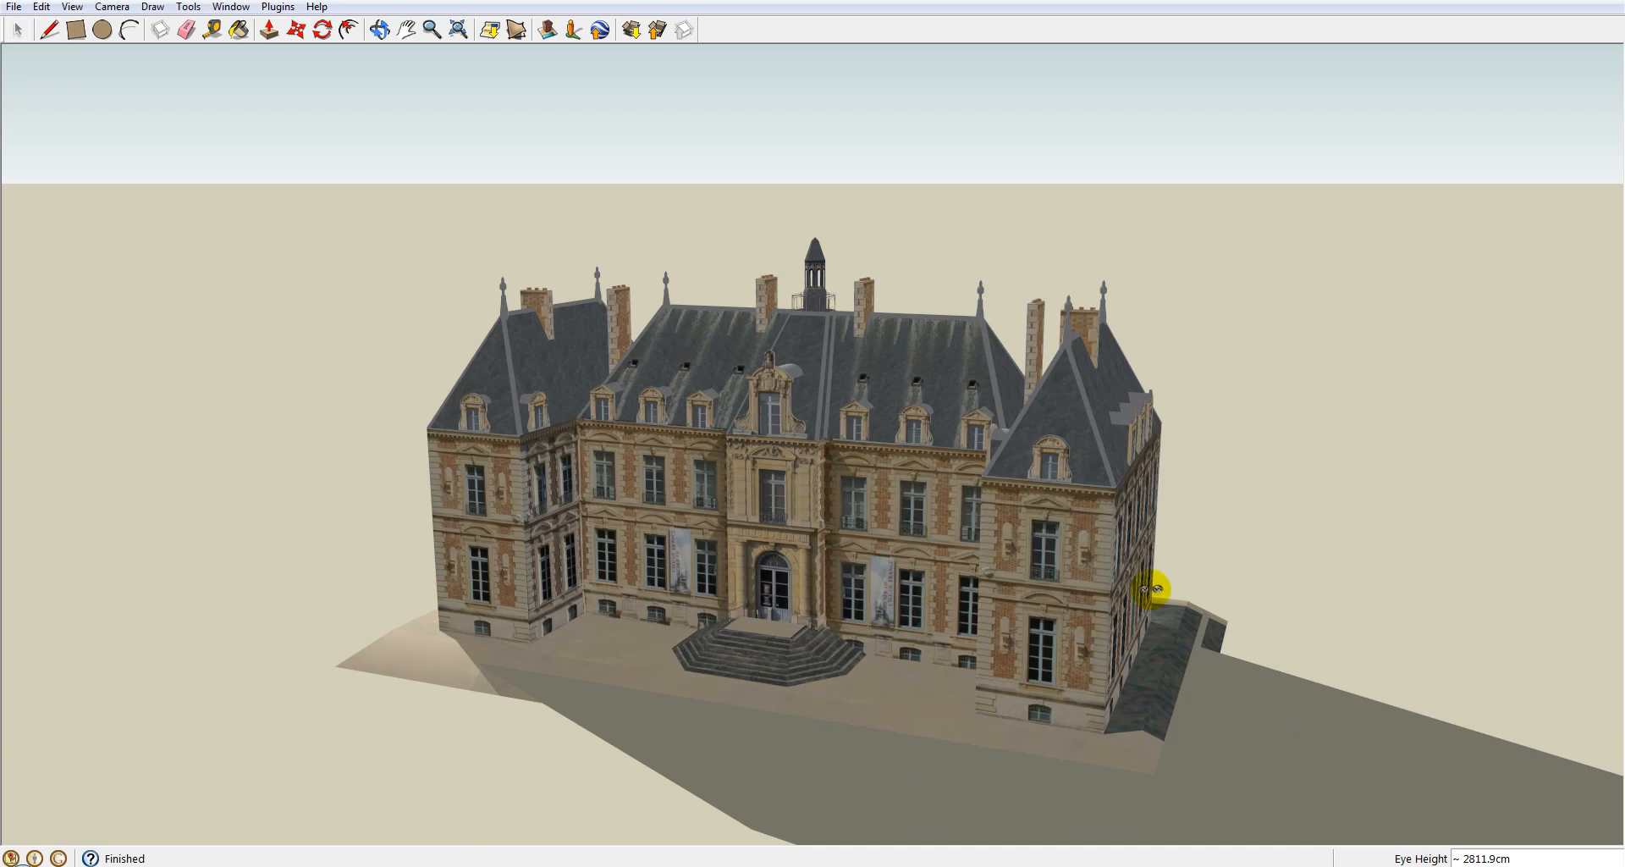
pyautogui.moveTo(402, 856)
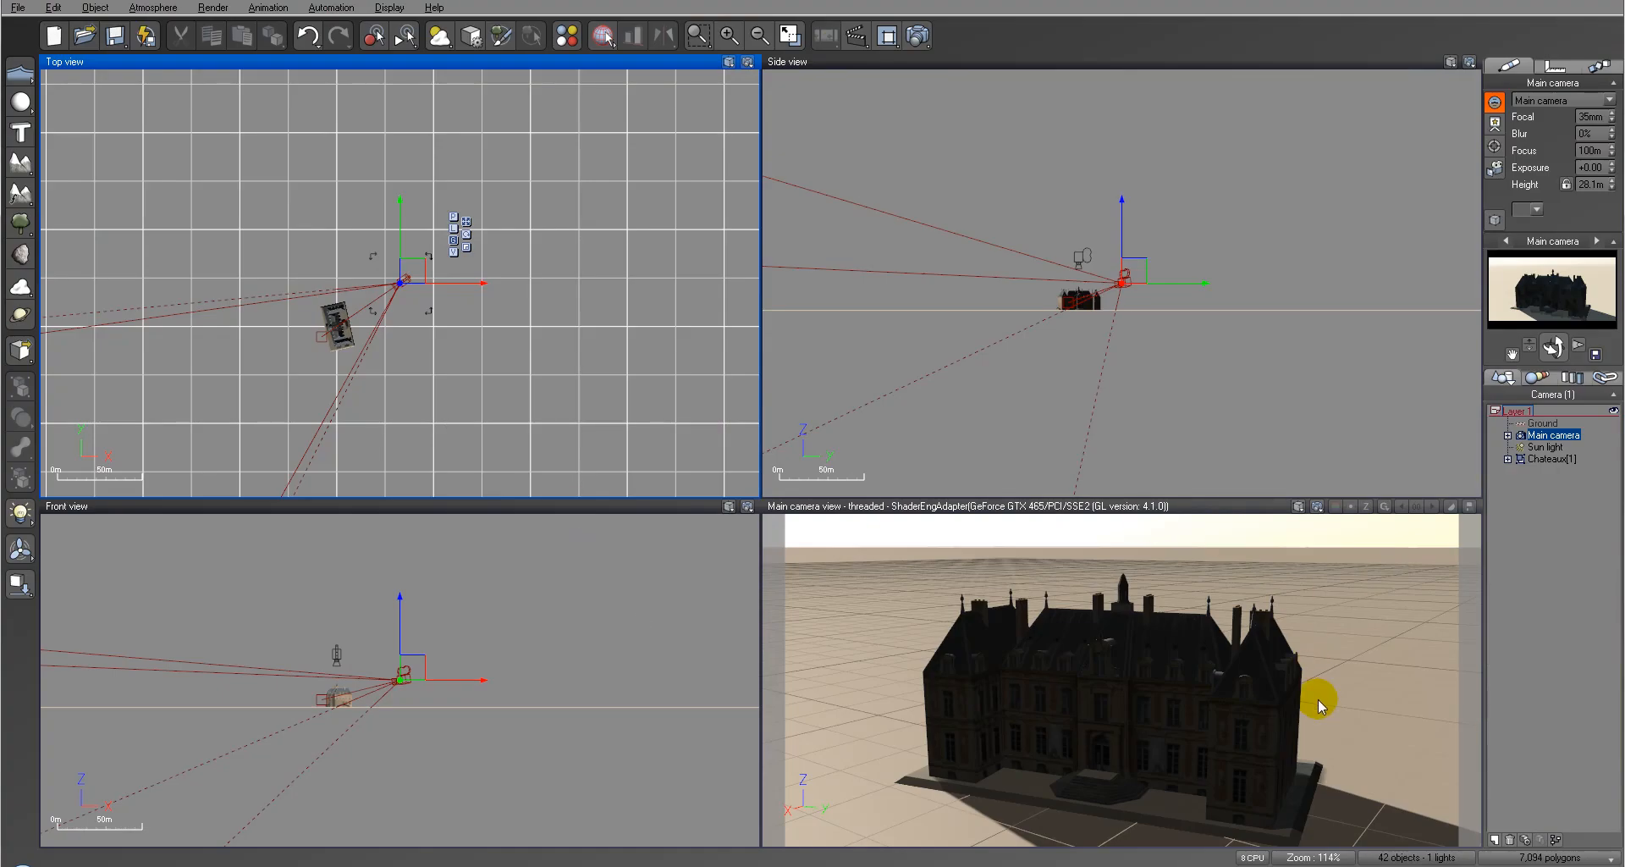
# Render the main camera view to screen from Render Options.
pyautogui.click(916, 36)
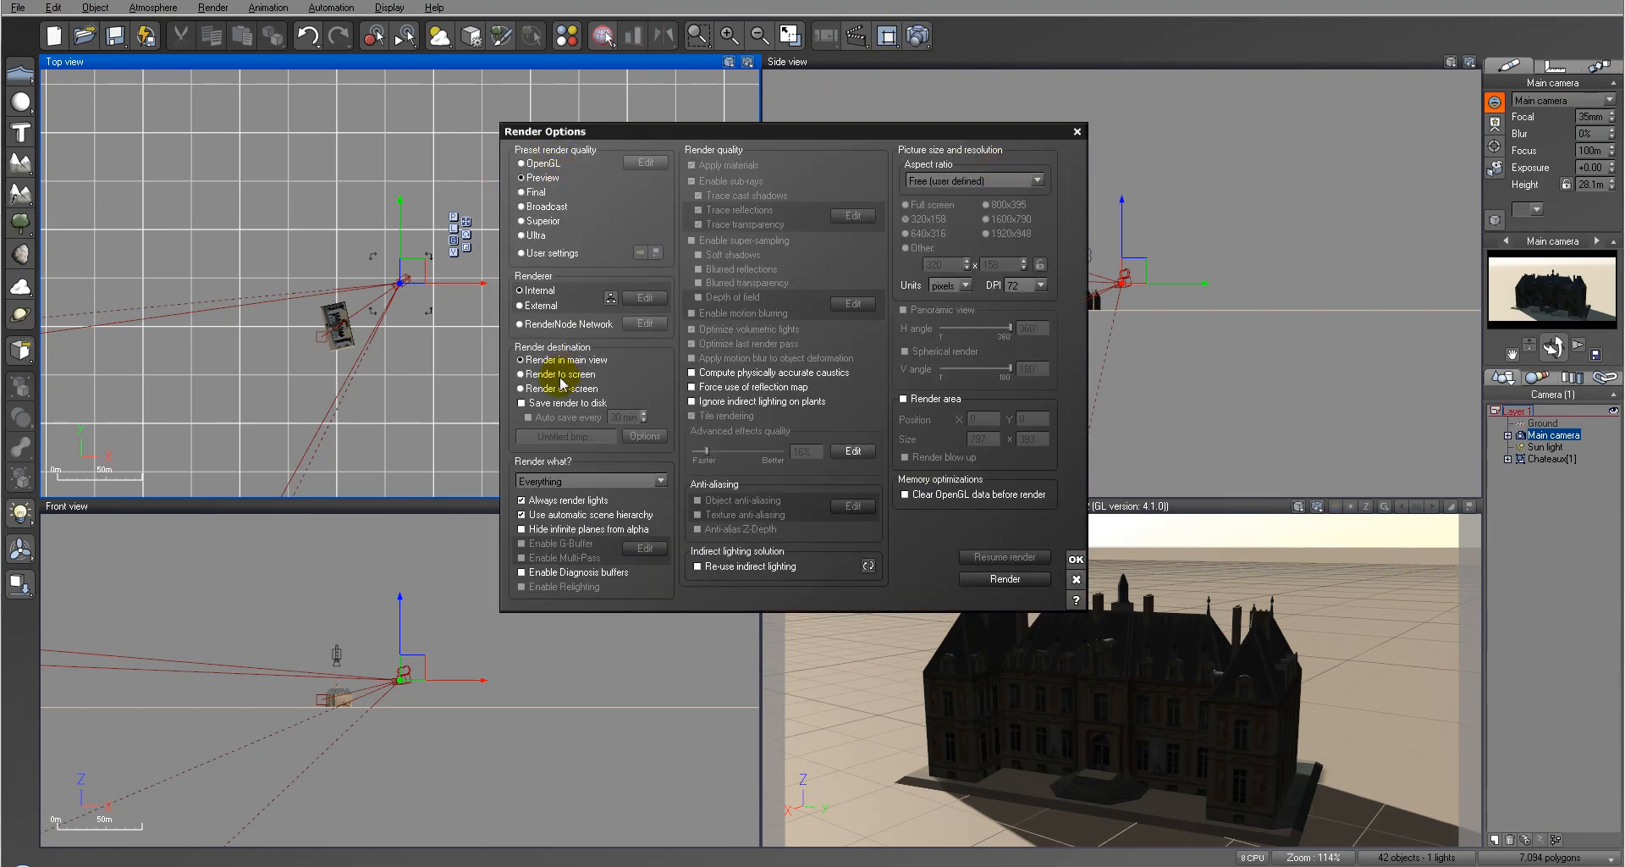
pyautogui.click(521, 373)
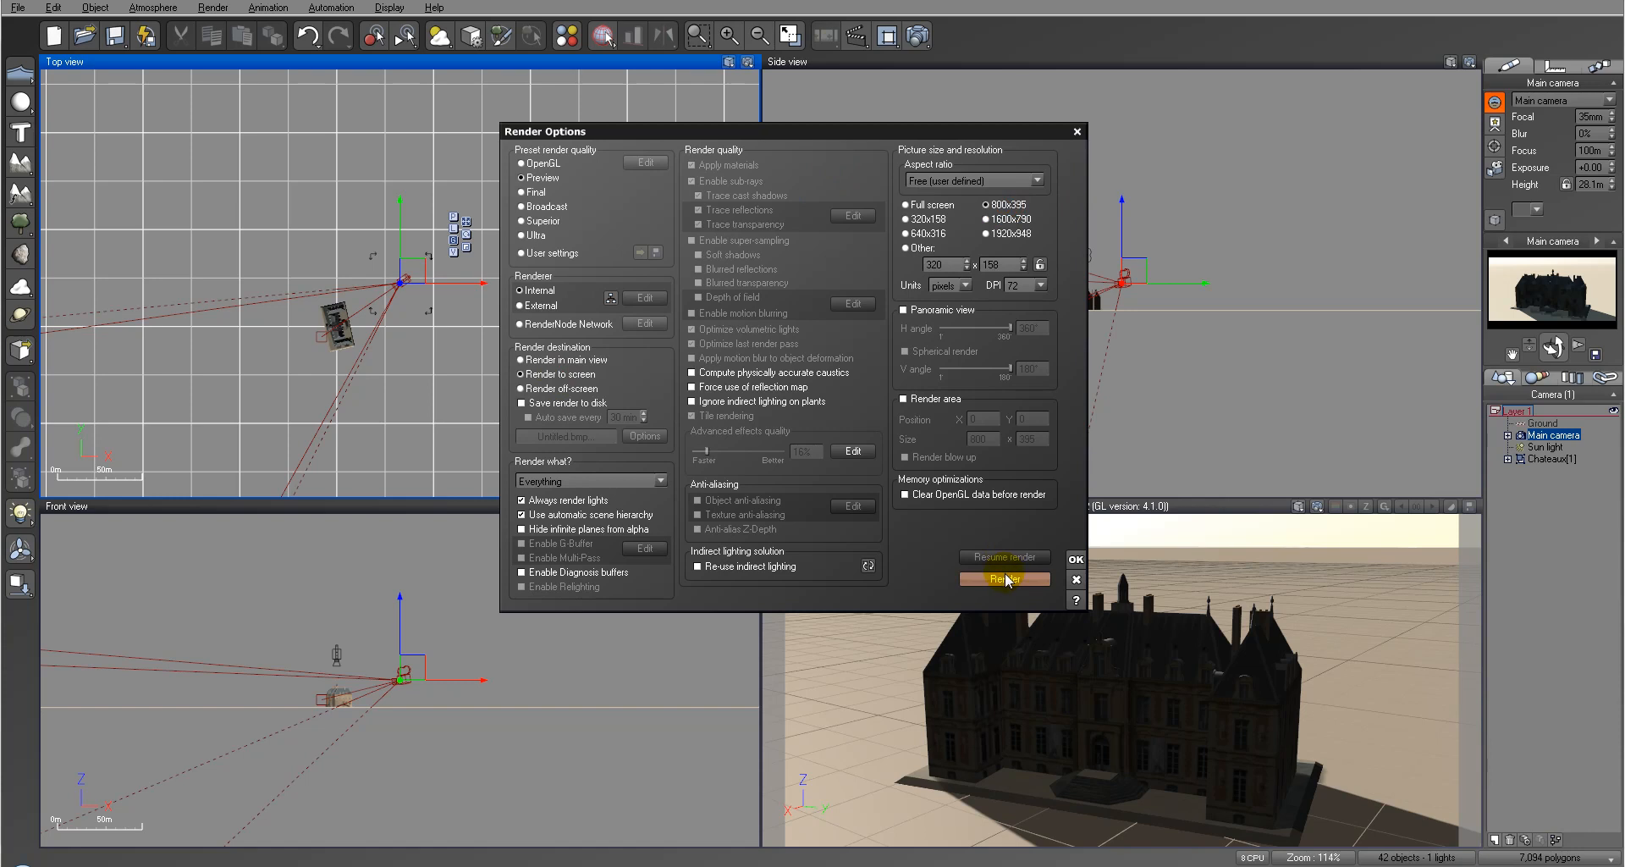
pyautogui.click(1002, 578)
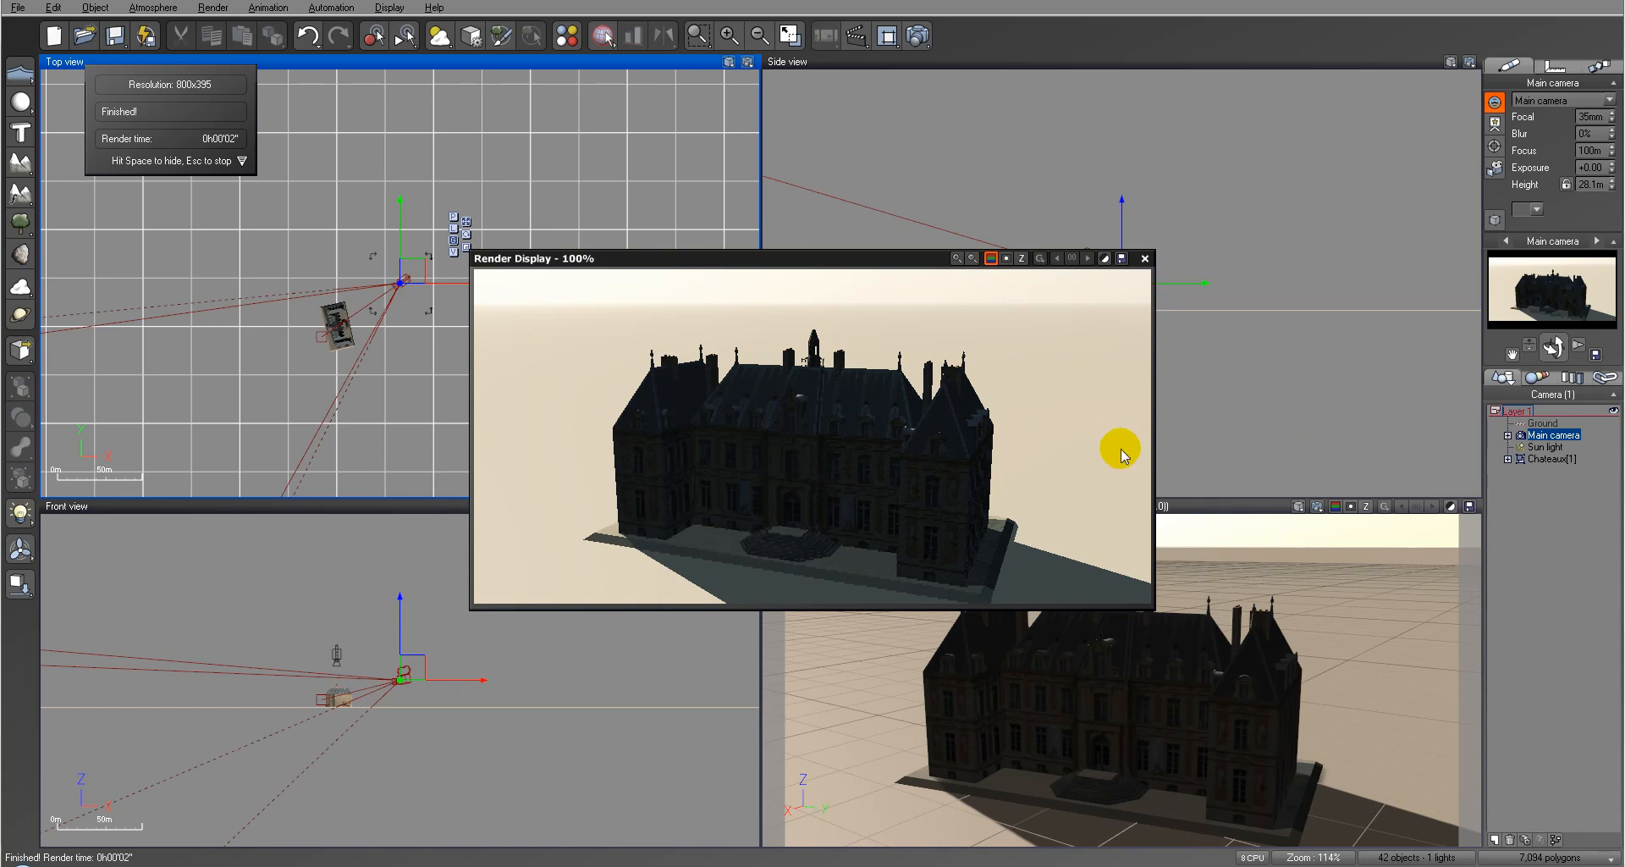
pyautogui.moveTo(720, 604)
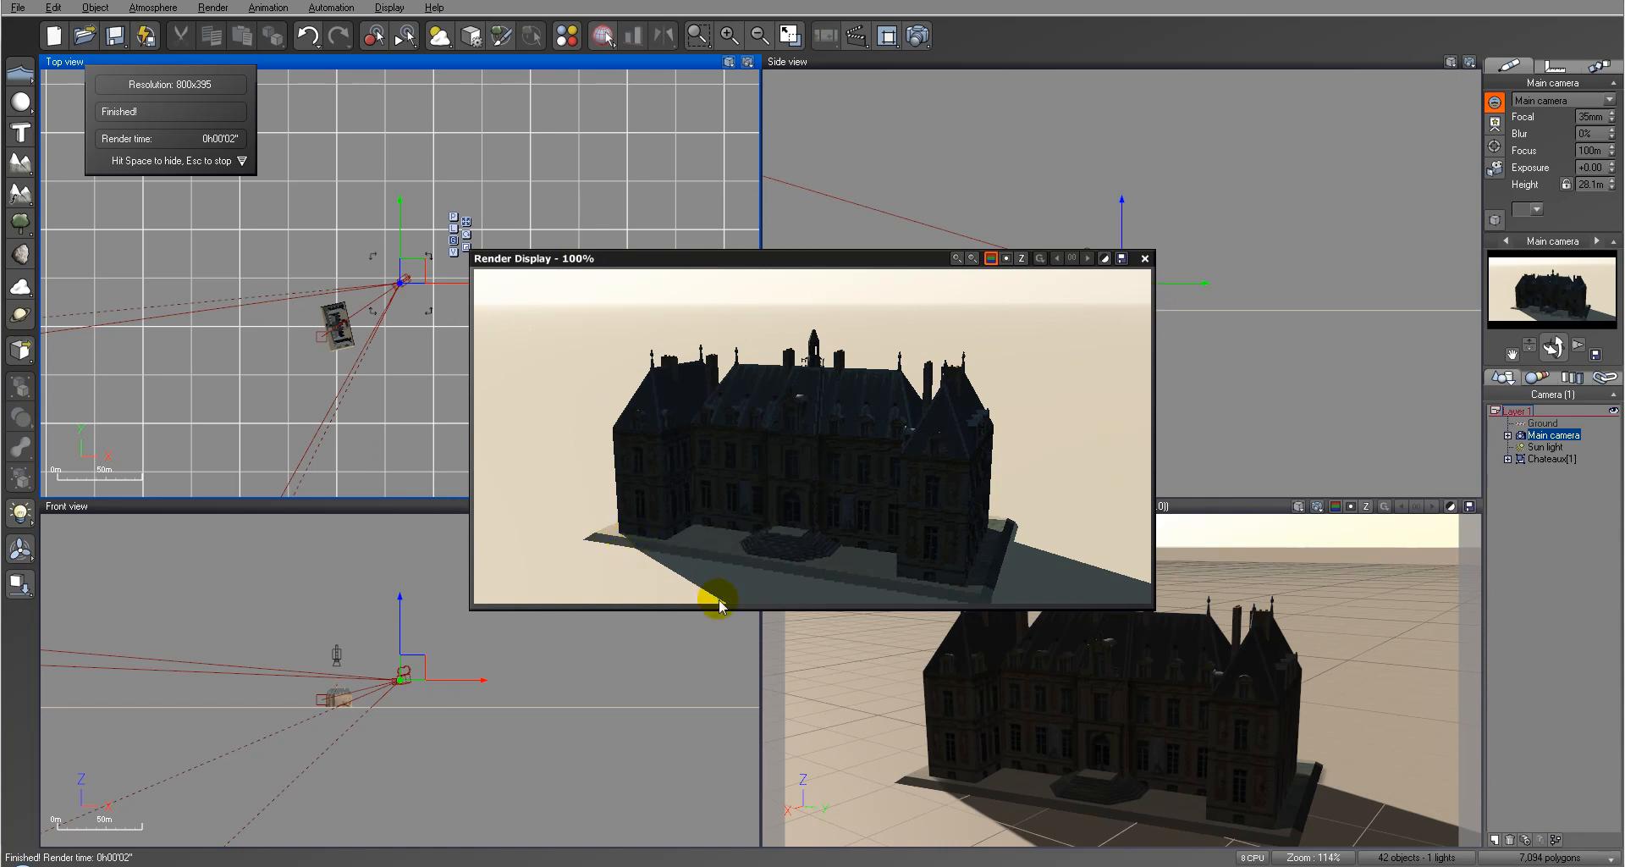
pyautogui.moveTo(1104, 581)
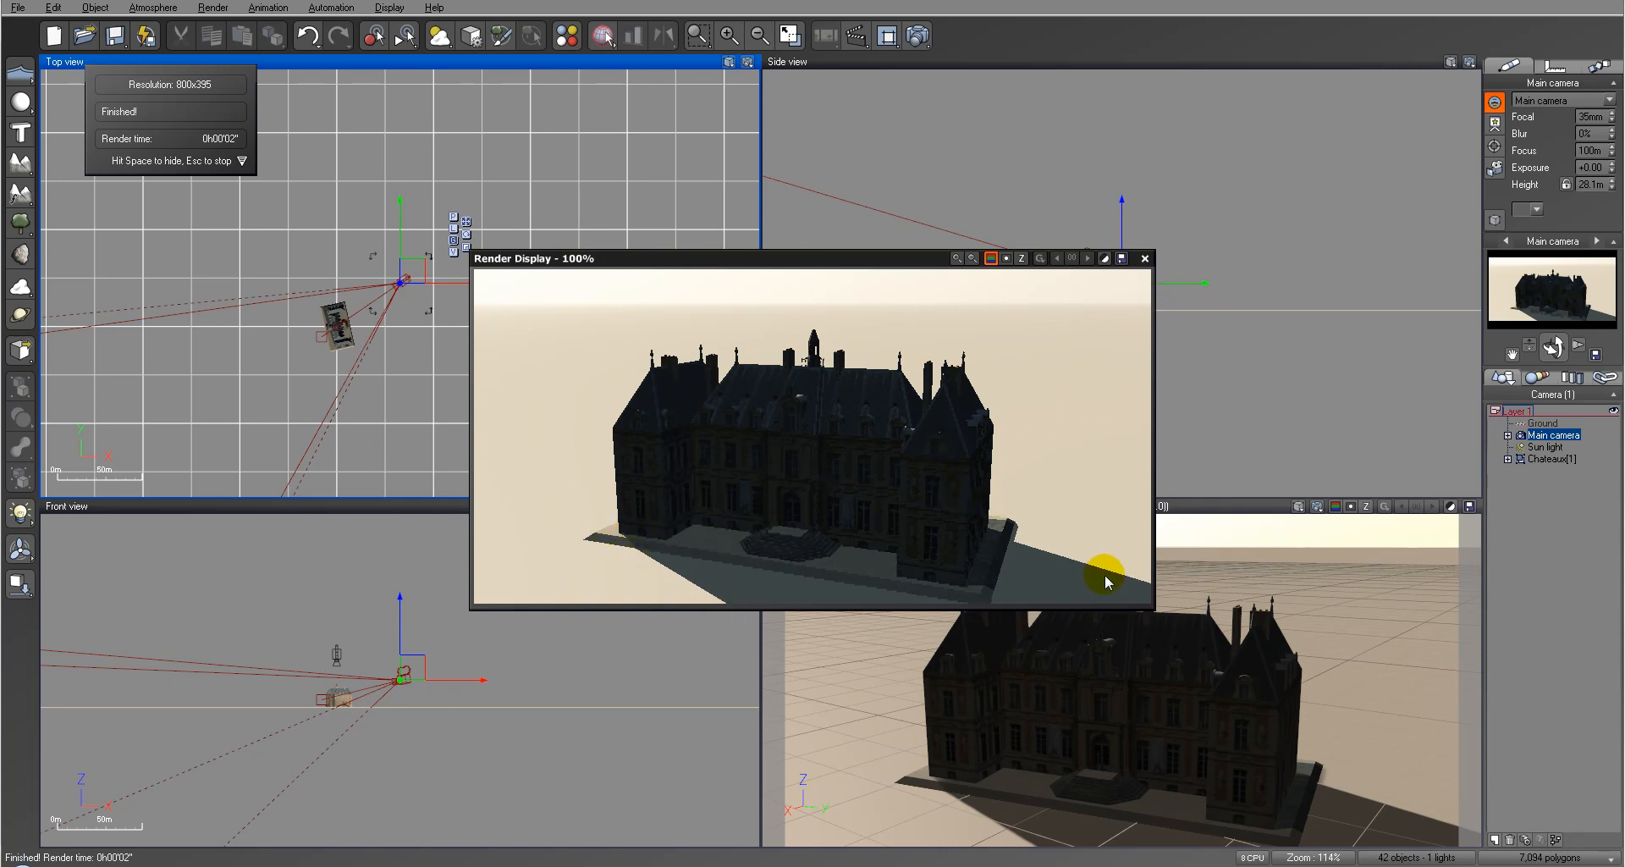
pyautogui.moveTo(591, 341)
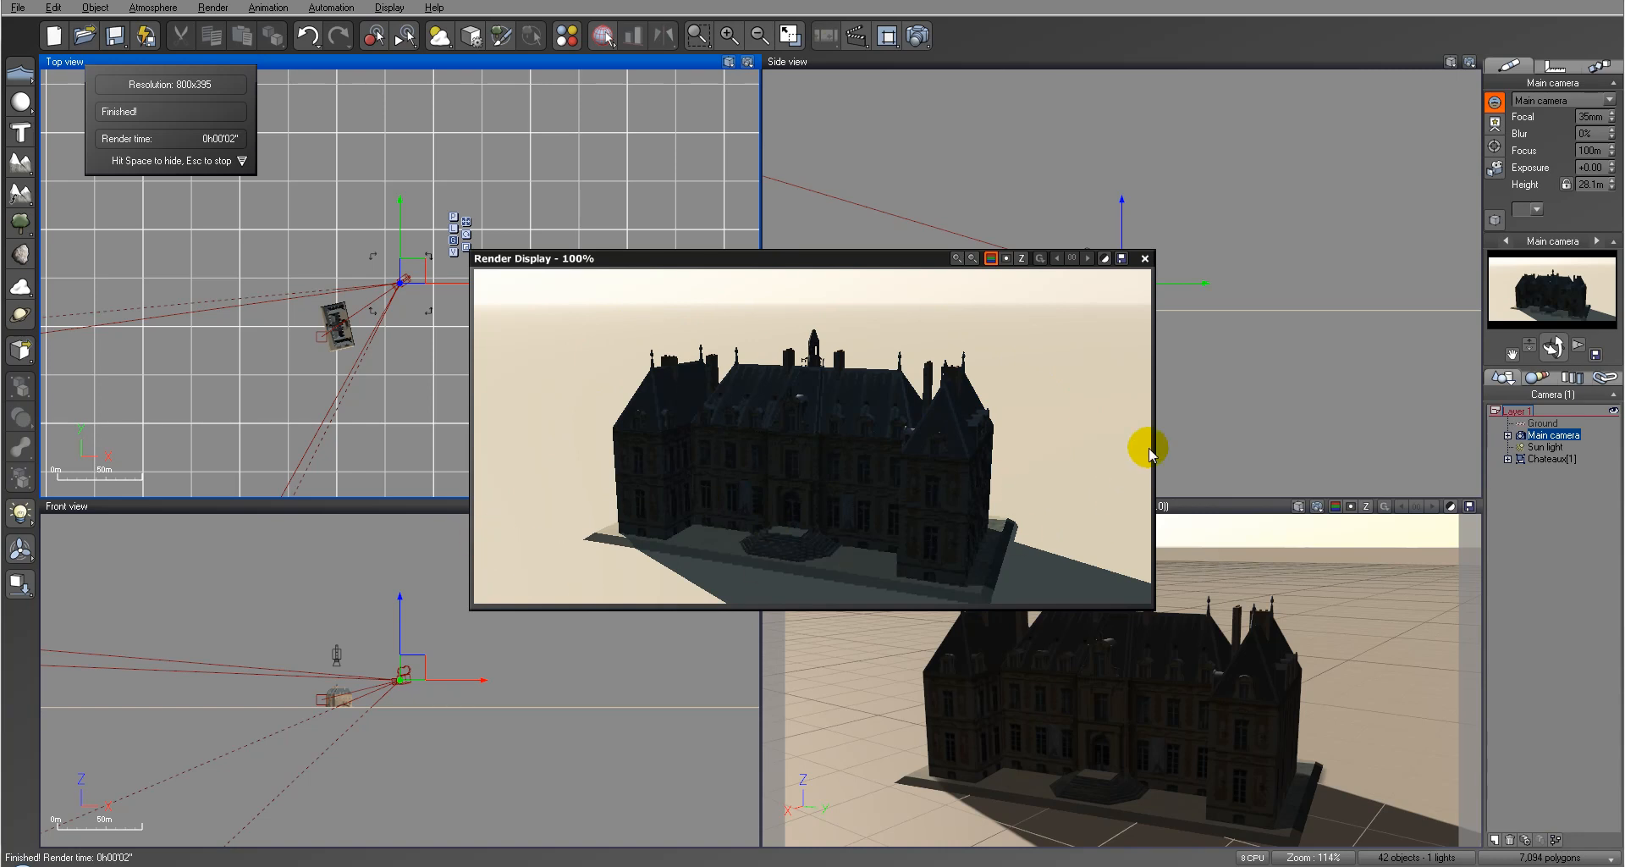
pyautogui.moveTo(960, 148)
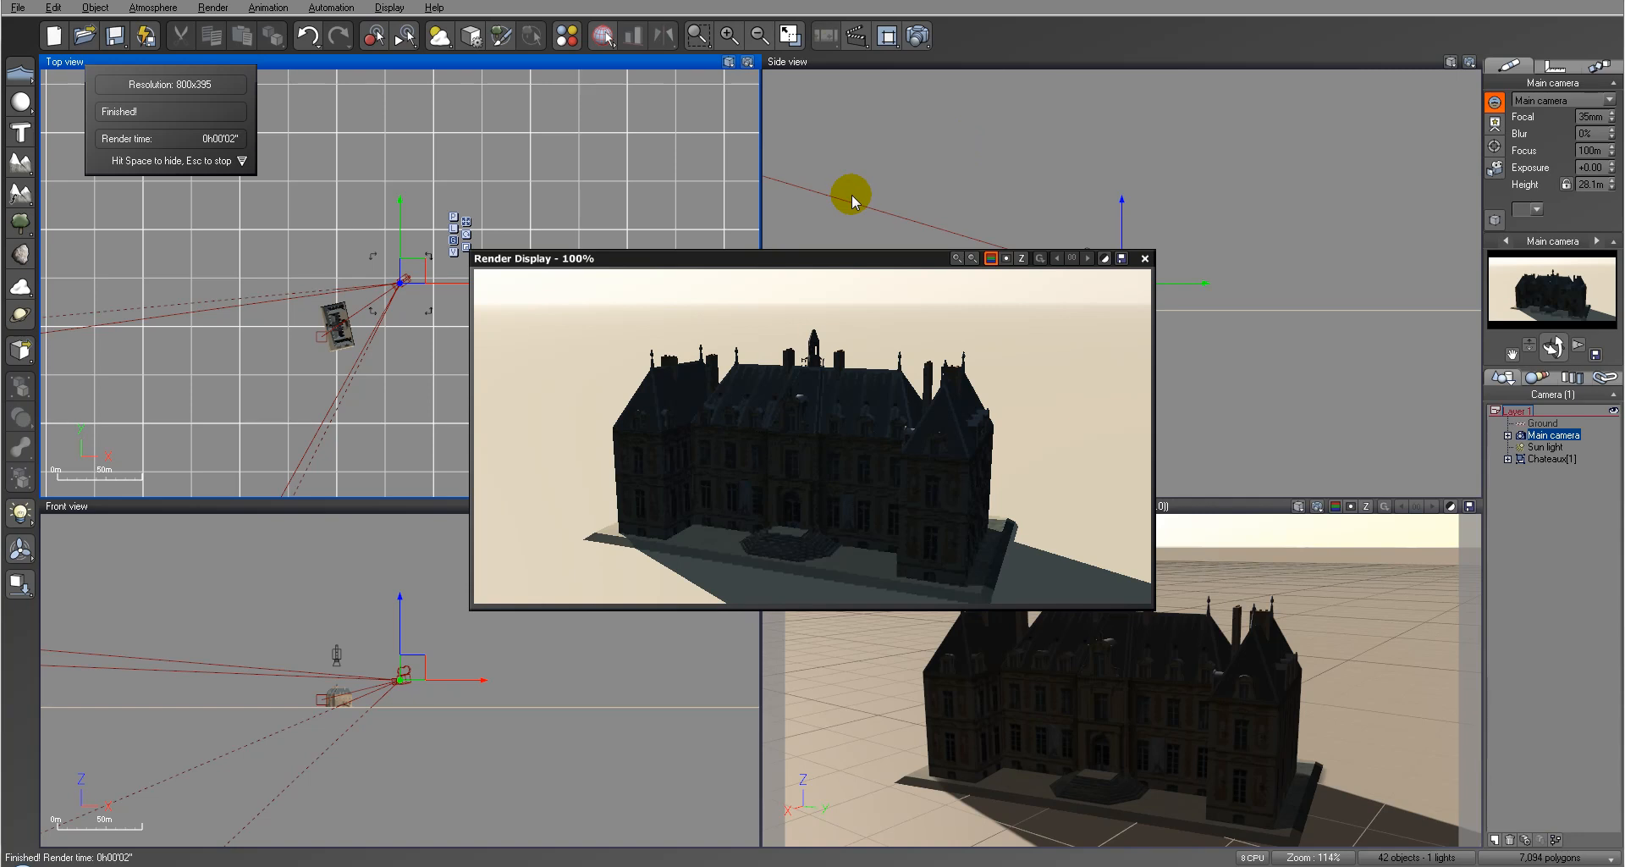
pyautogui.moveTo(1306, 212)
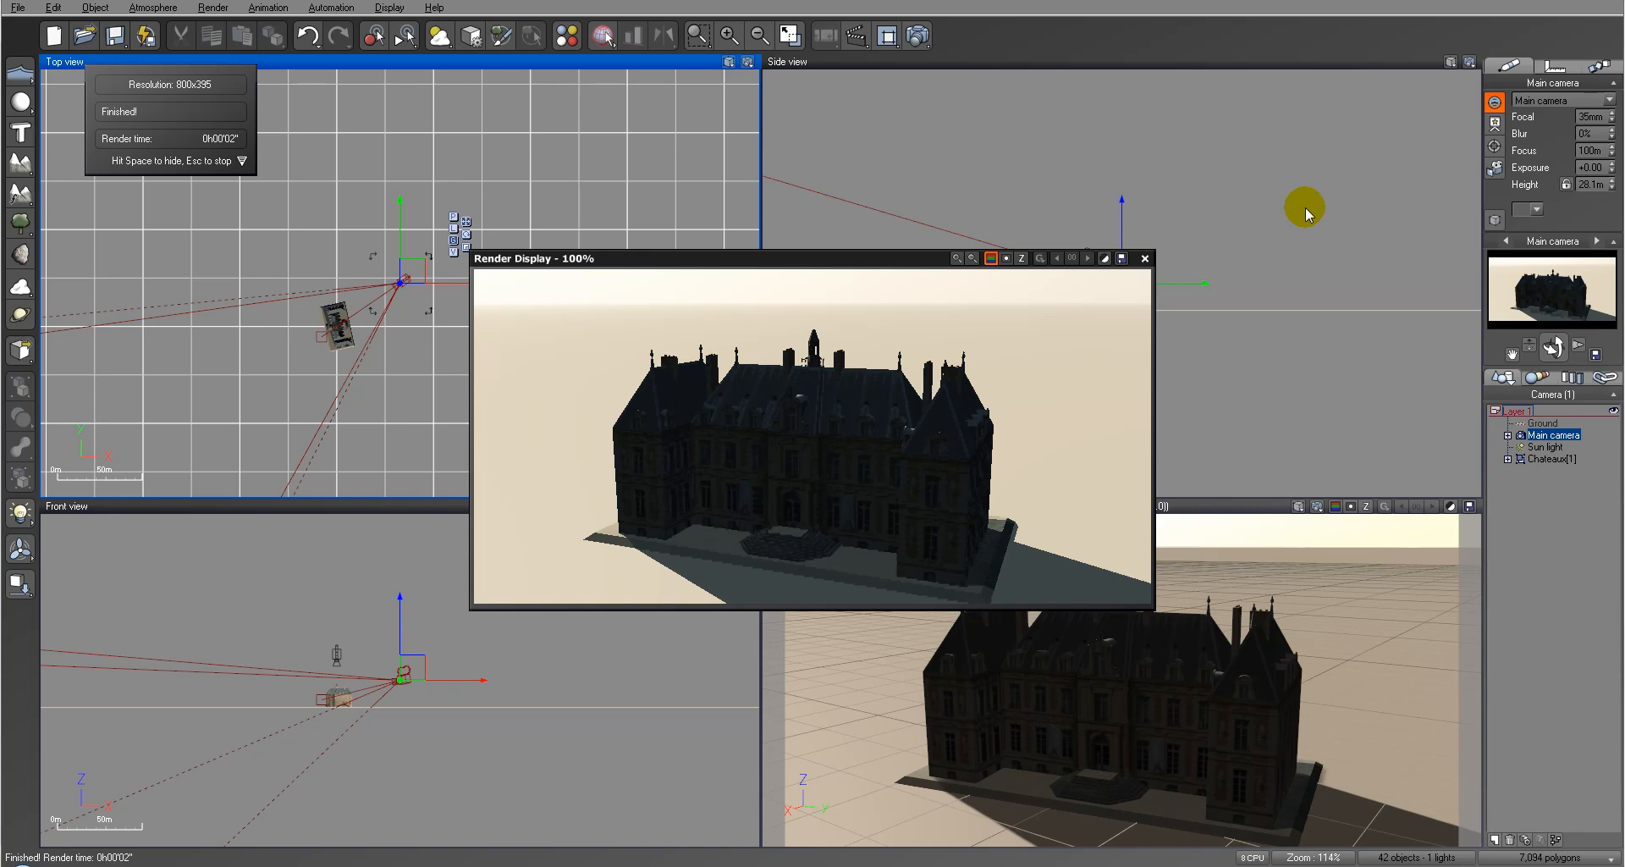